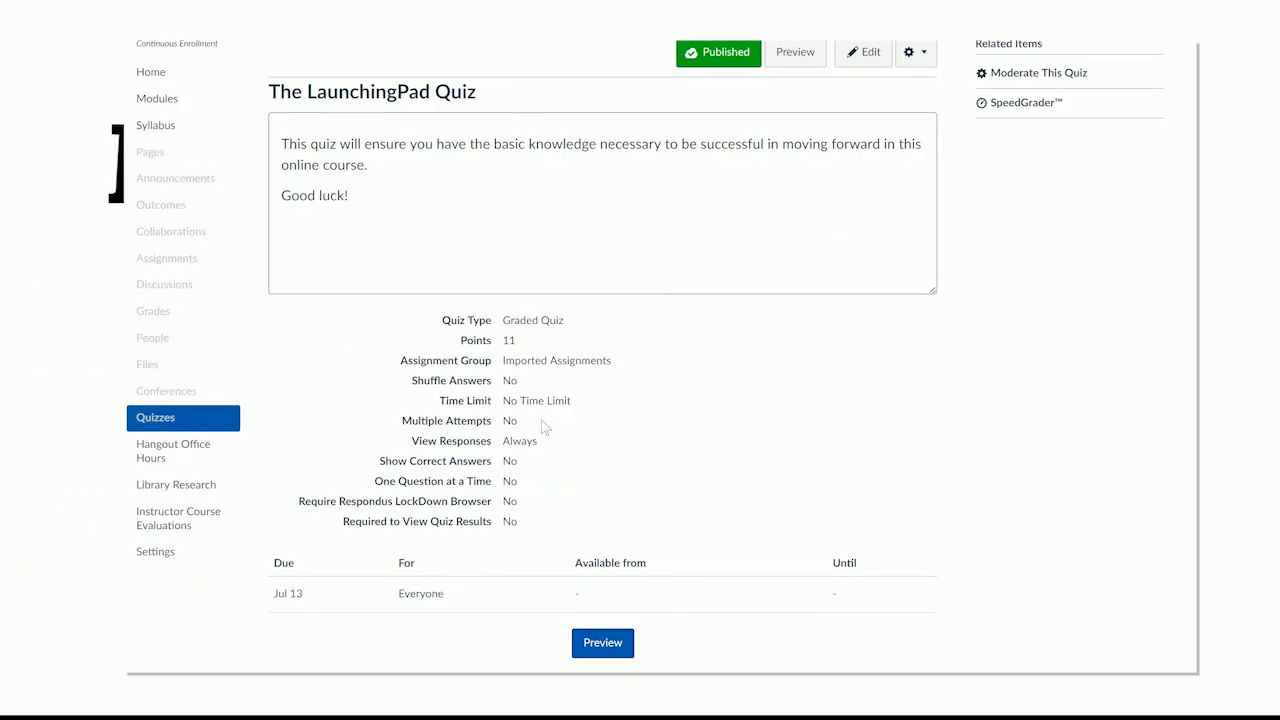
{"action": "mouse_move", "coordinate": [537, 430]}
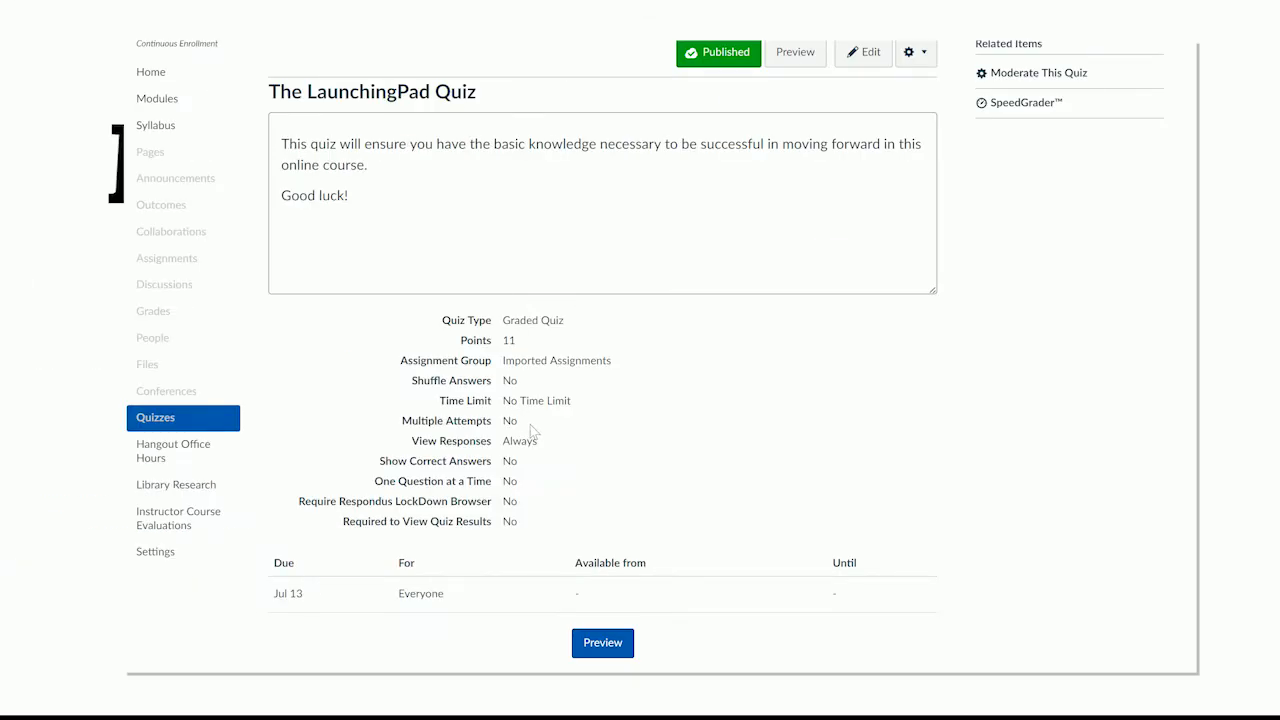
{"action": "mouse_move", "coordinate": [517, 424]}
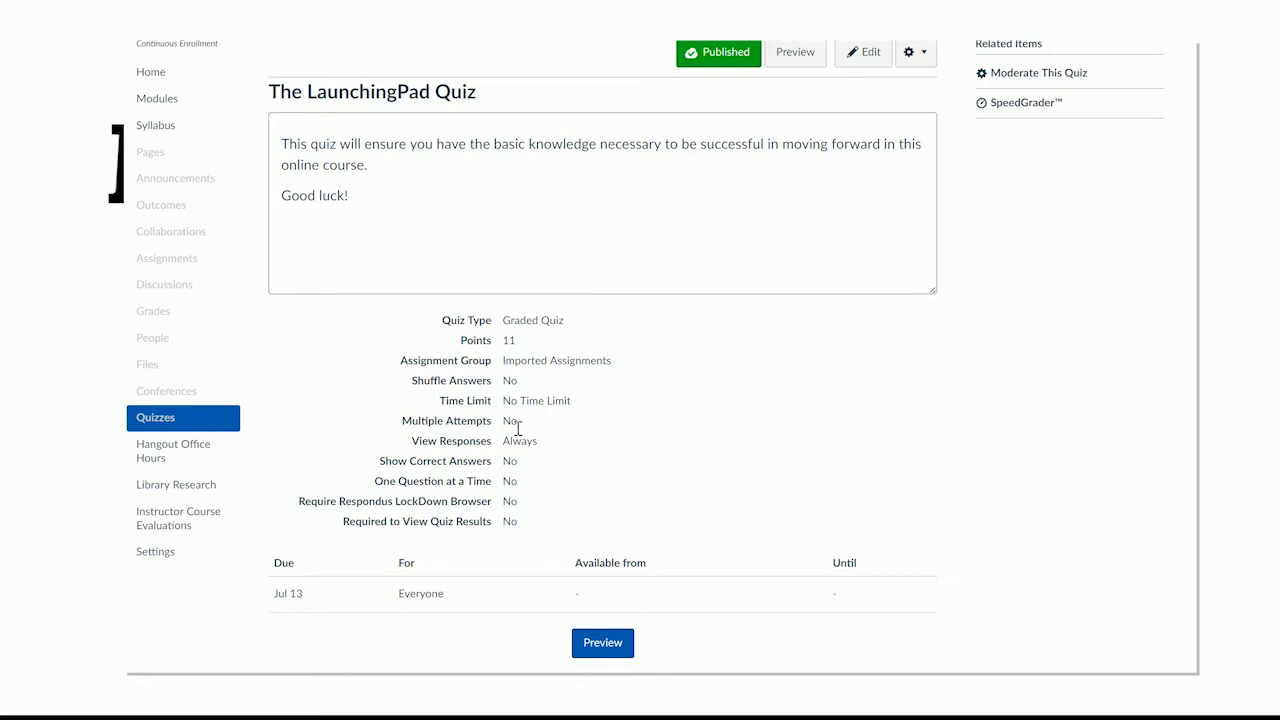
{"action": "mouse_move", "coordinate": [555, 428]}
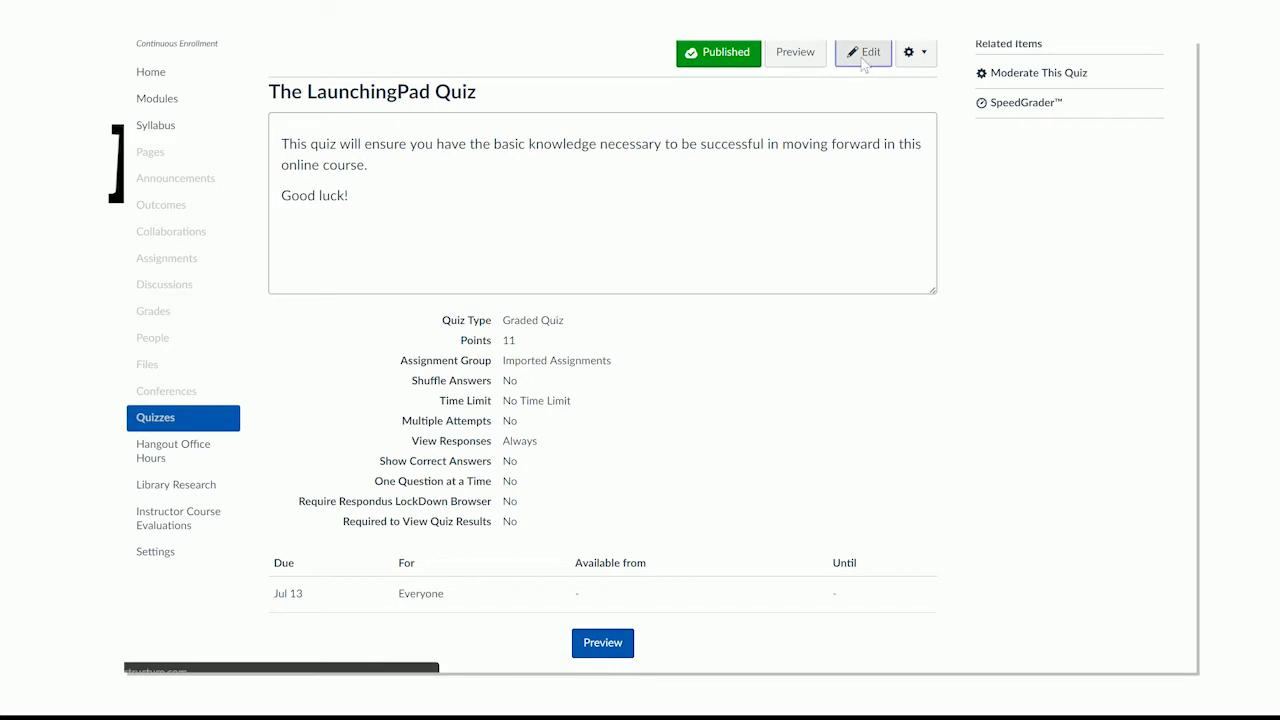
Step: Open The LaunchingPad Quiz's edit form and scroll down to the Assign section
{"action": "left_click", "coordinate": [862, 52]}
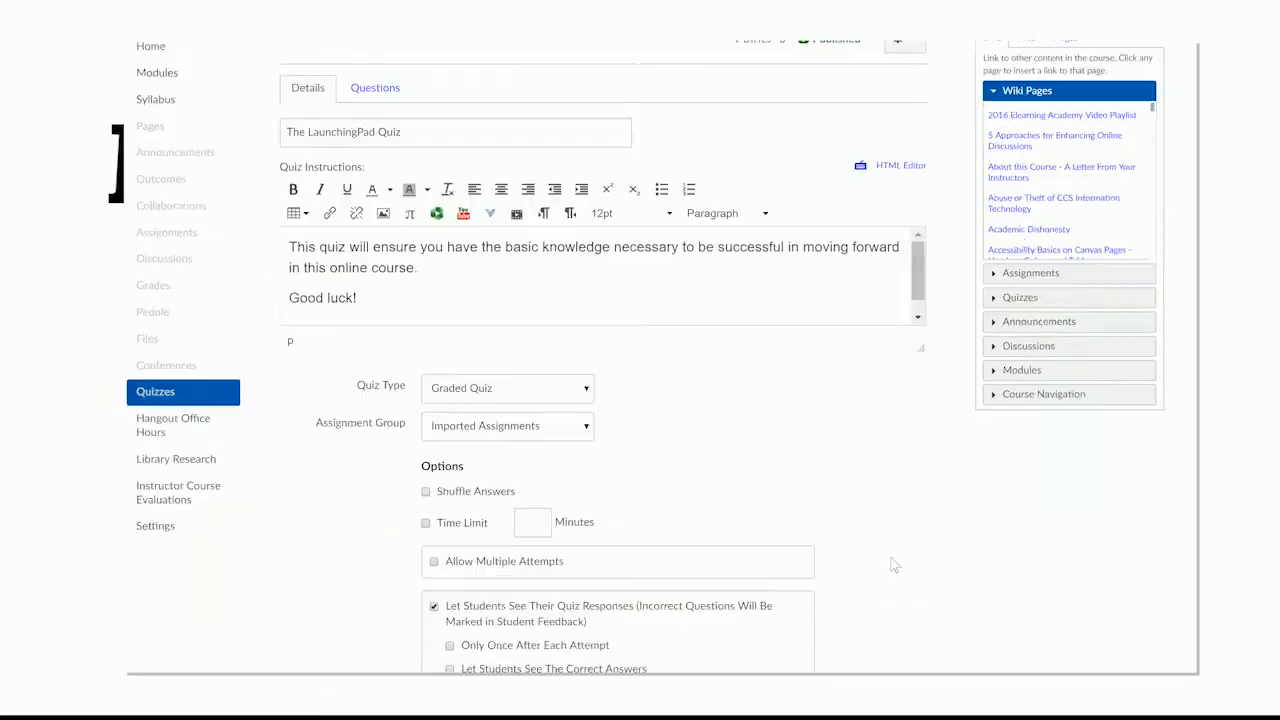
{"action": "scroll", "scroll_direction": "down", "scroll_amount": 3}
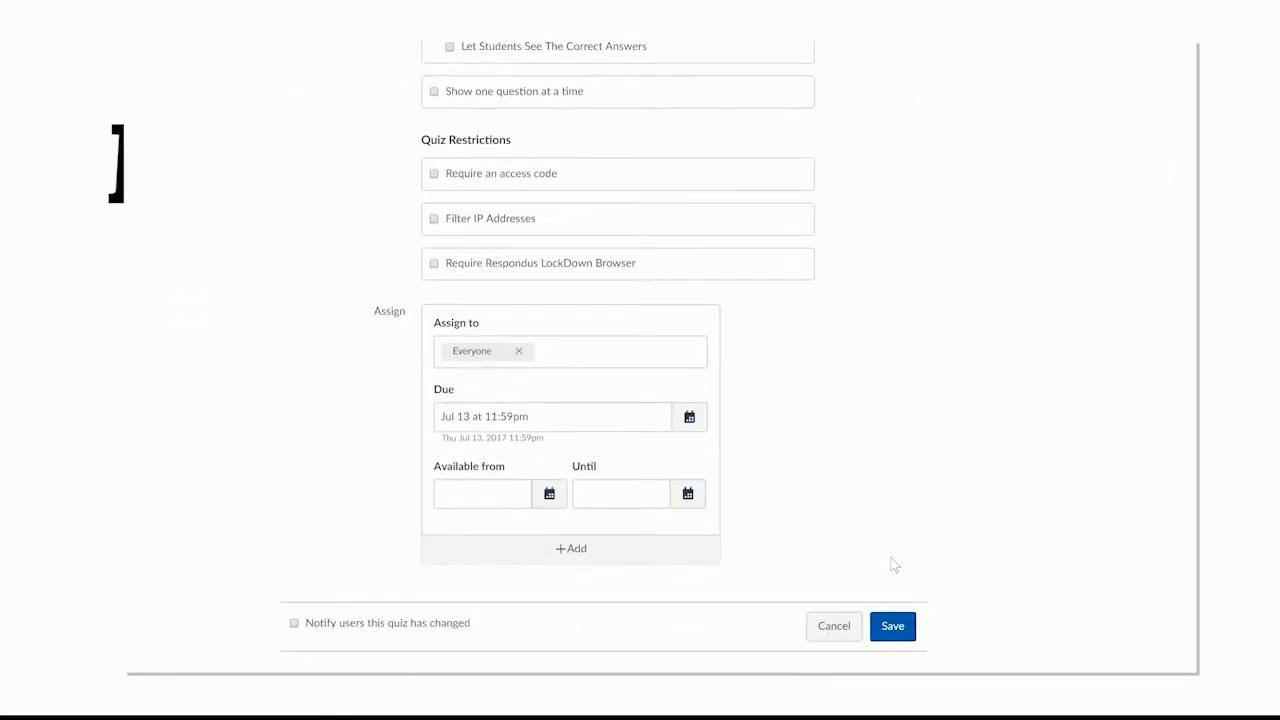
{"action": "mouse_move", "coordinate": [795, 516]}
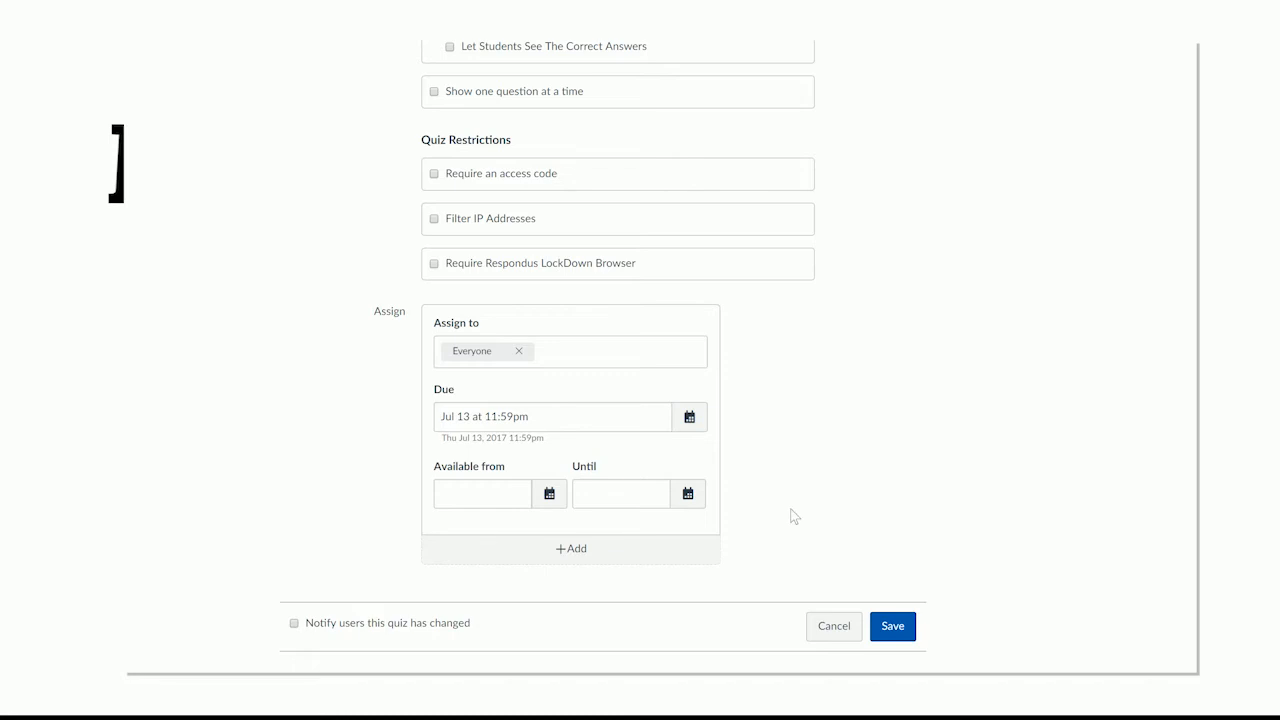
{"action": "mouse_move", "coordinate": [489, 378]}
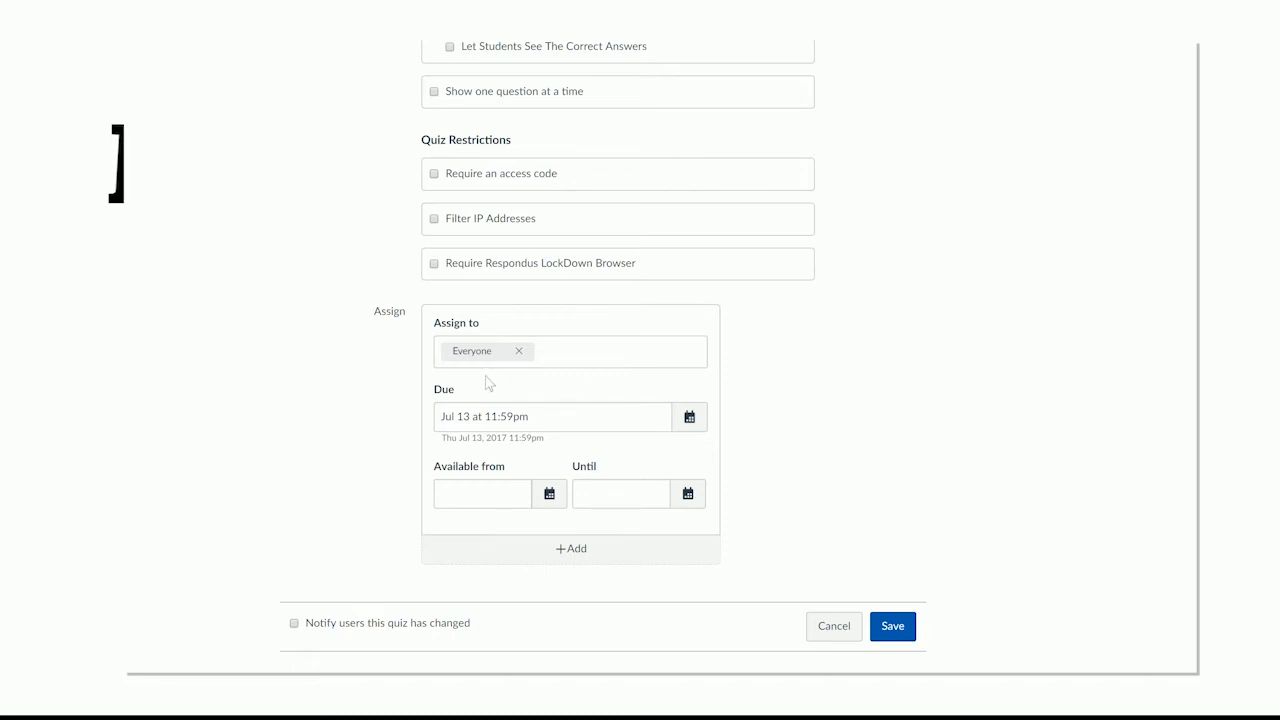
{"action": "mouse_move", "coordinate": [515, 378]}
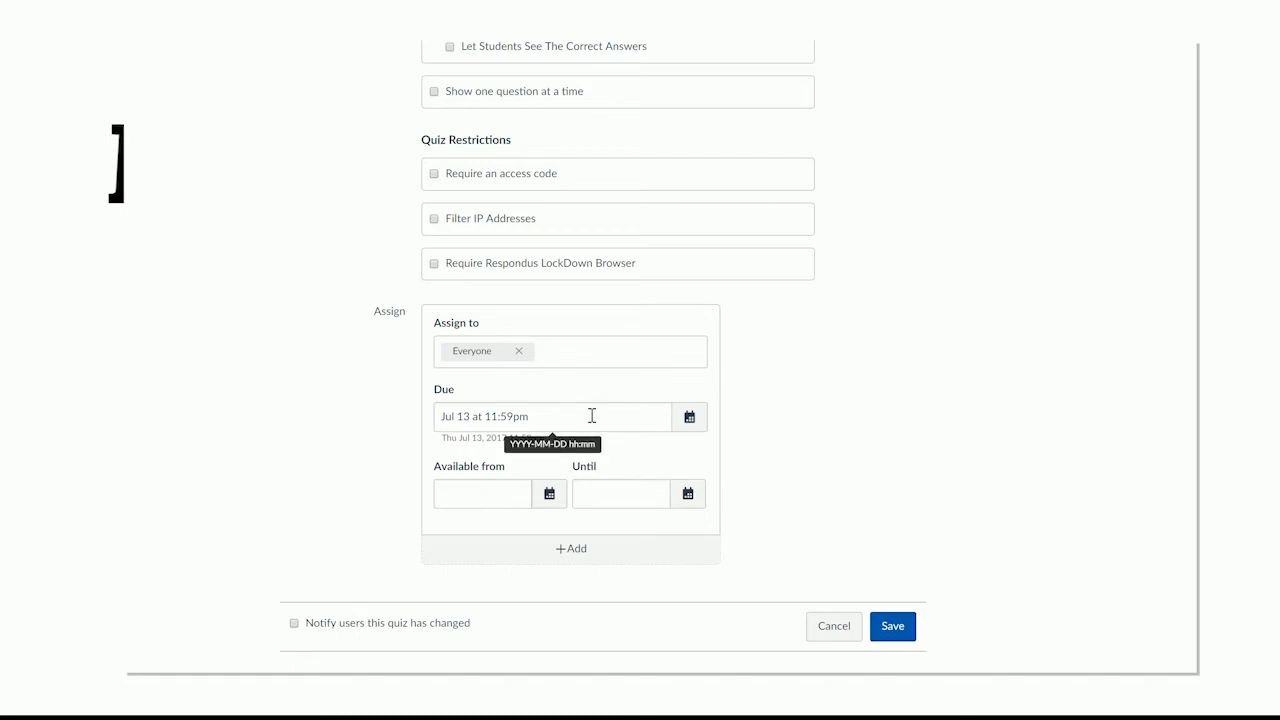
{"action": "mouse_move", "coordinate": [640, 458]}
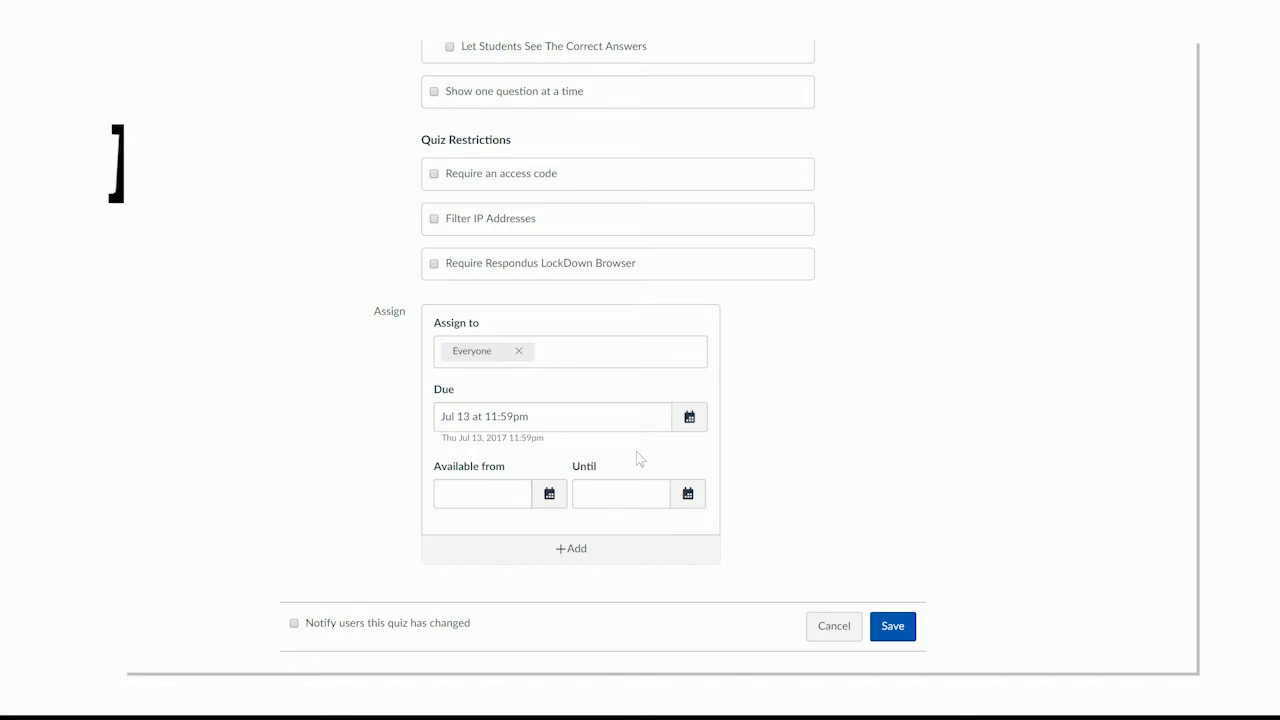
{"action": "mouse_move", "coordinate": [735, 462]}
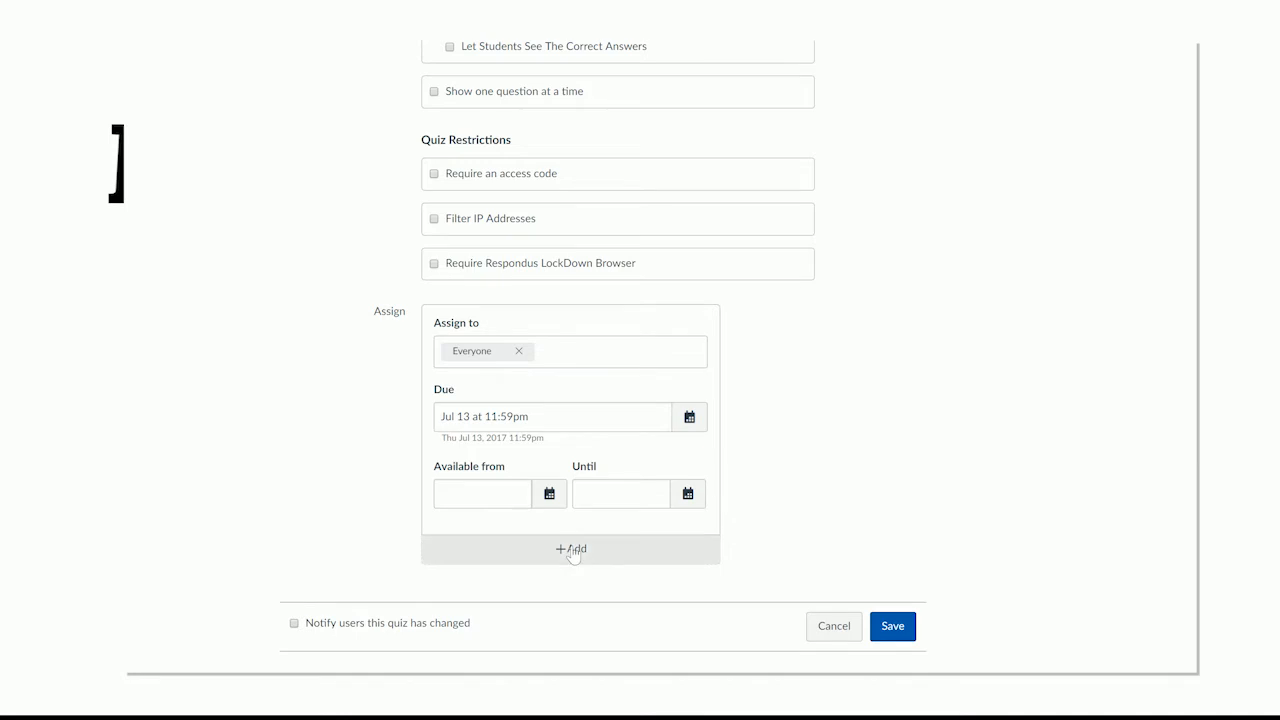
Step: Add a second assignment entry for one student and begin picking her due date
{"action": "left_click", "coordinate": [570, 549]}
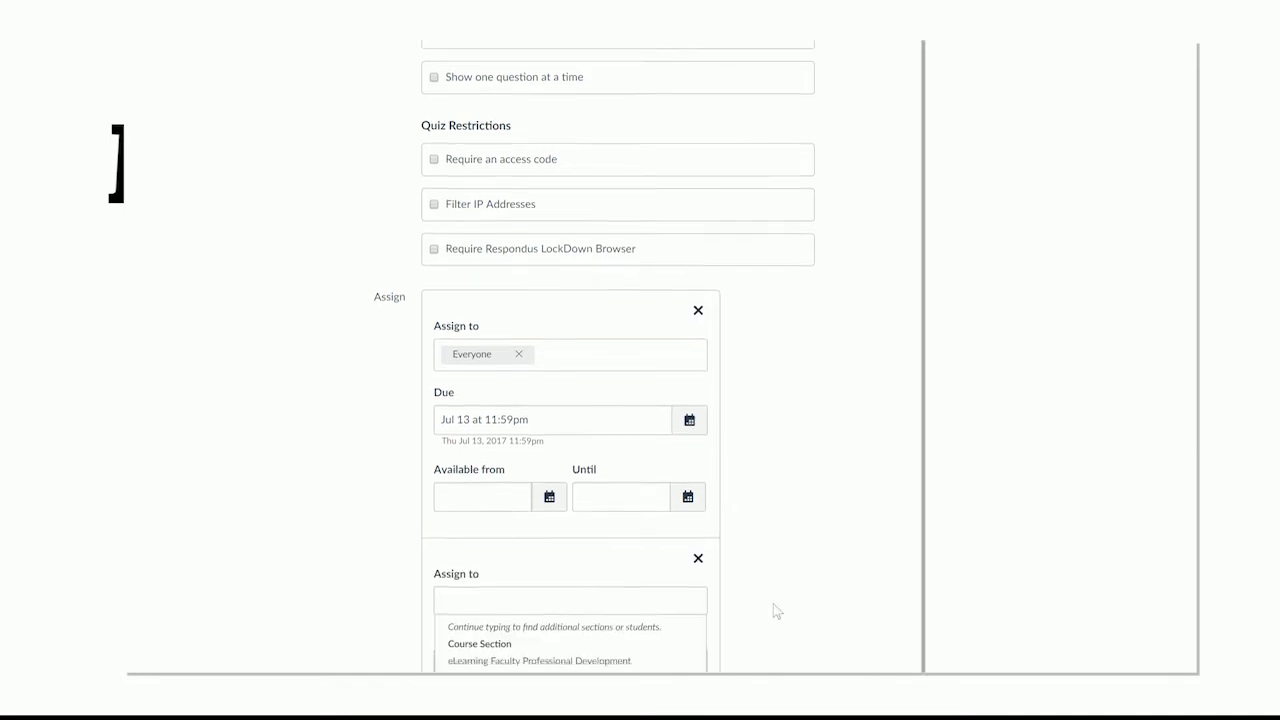
{"action": "scroll", "scroll_direction": "down", "scroll_amount": 3}
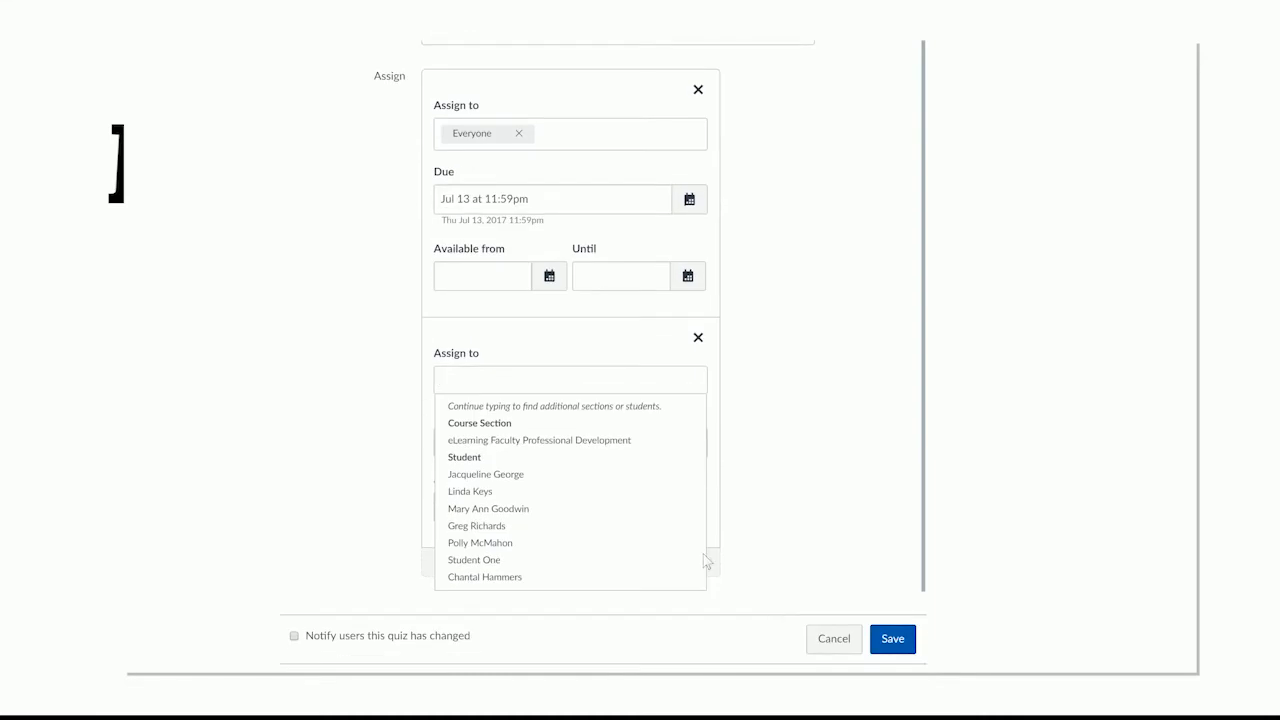
{"action": "mouse_move", "coordinate": [485, 577]}
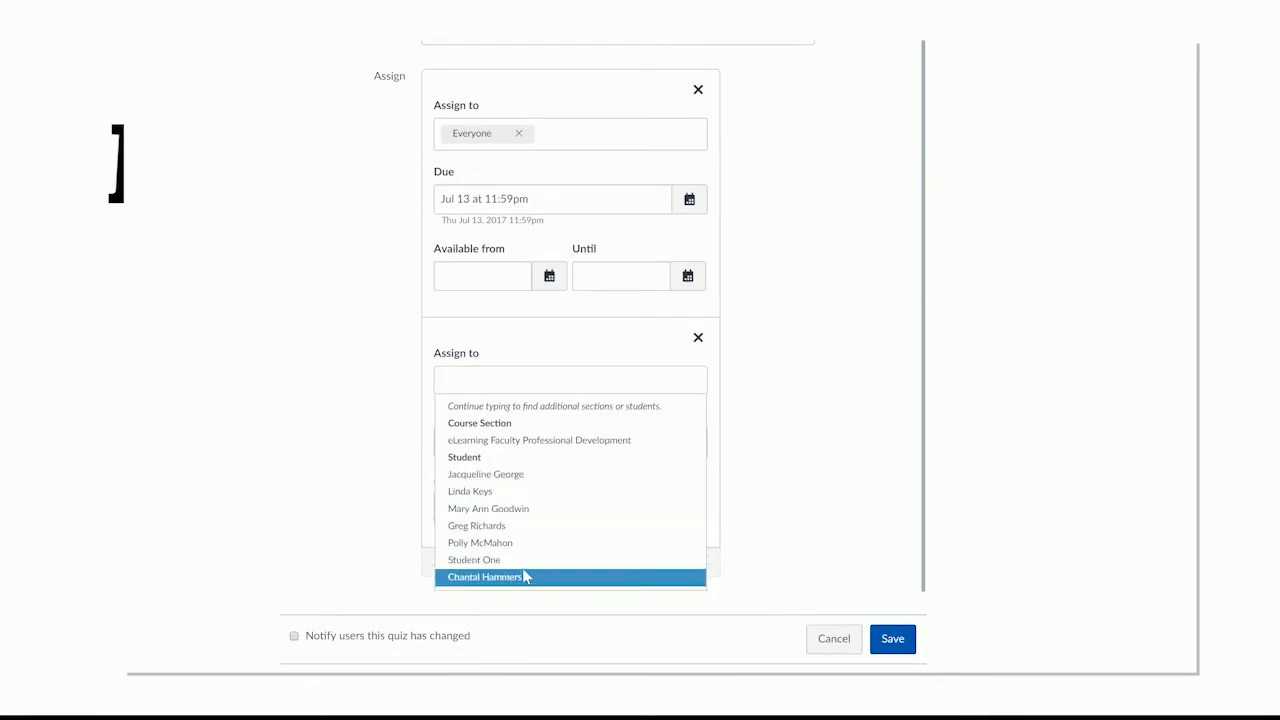
{"action": "mouse_move", "coordinate": [538, 440]}
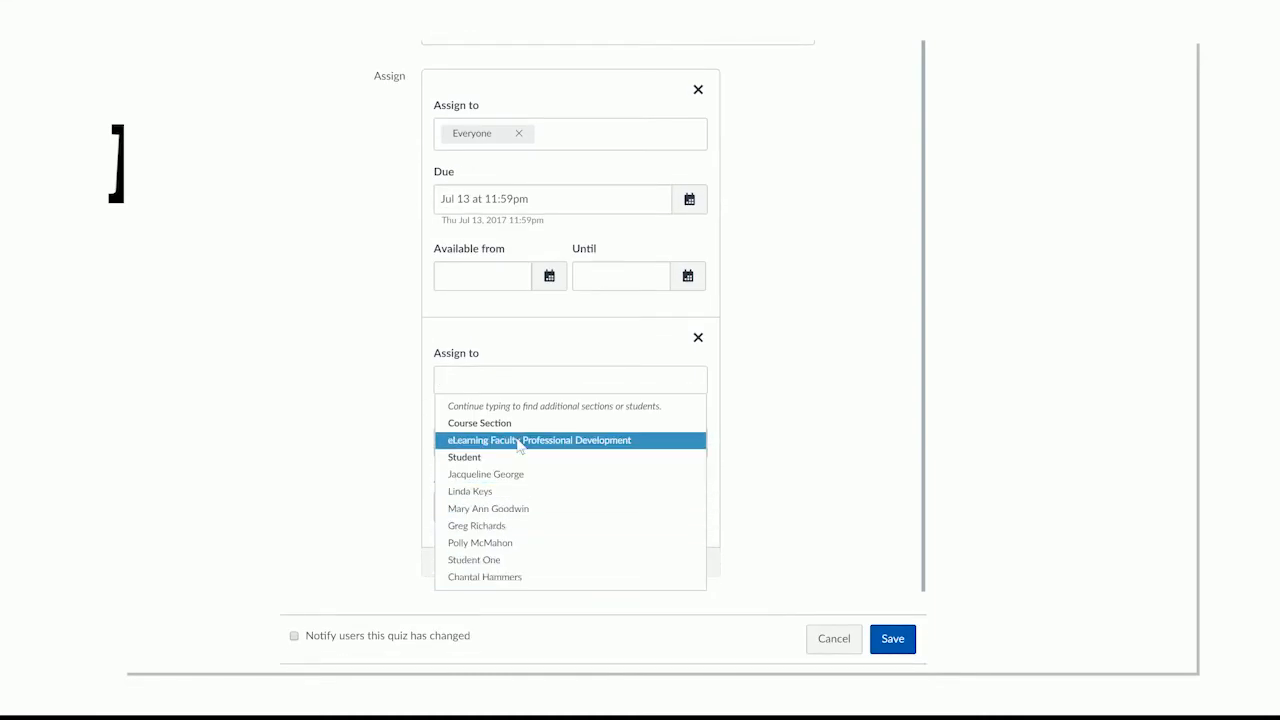
{"action": "mouse_move", "coordinate": [519, 560]}
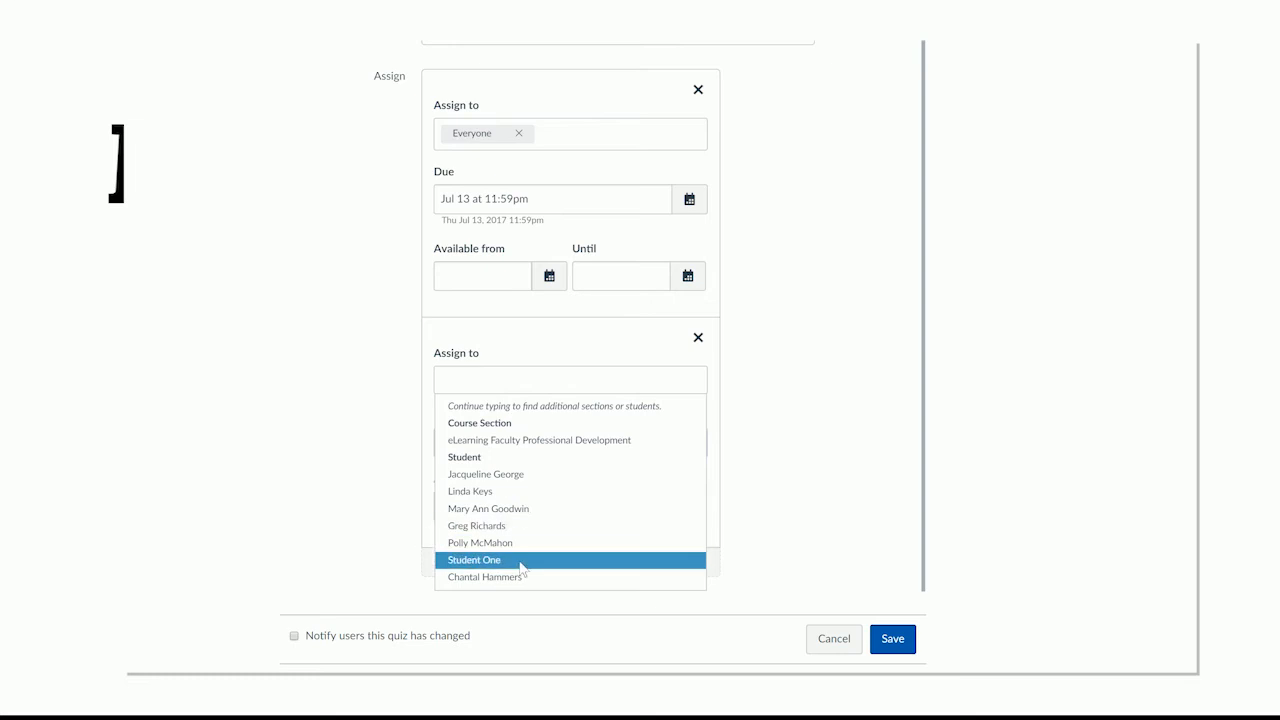
{"action": "mouse_move", "coordinate": [485, 474]}
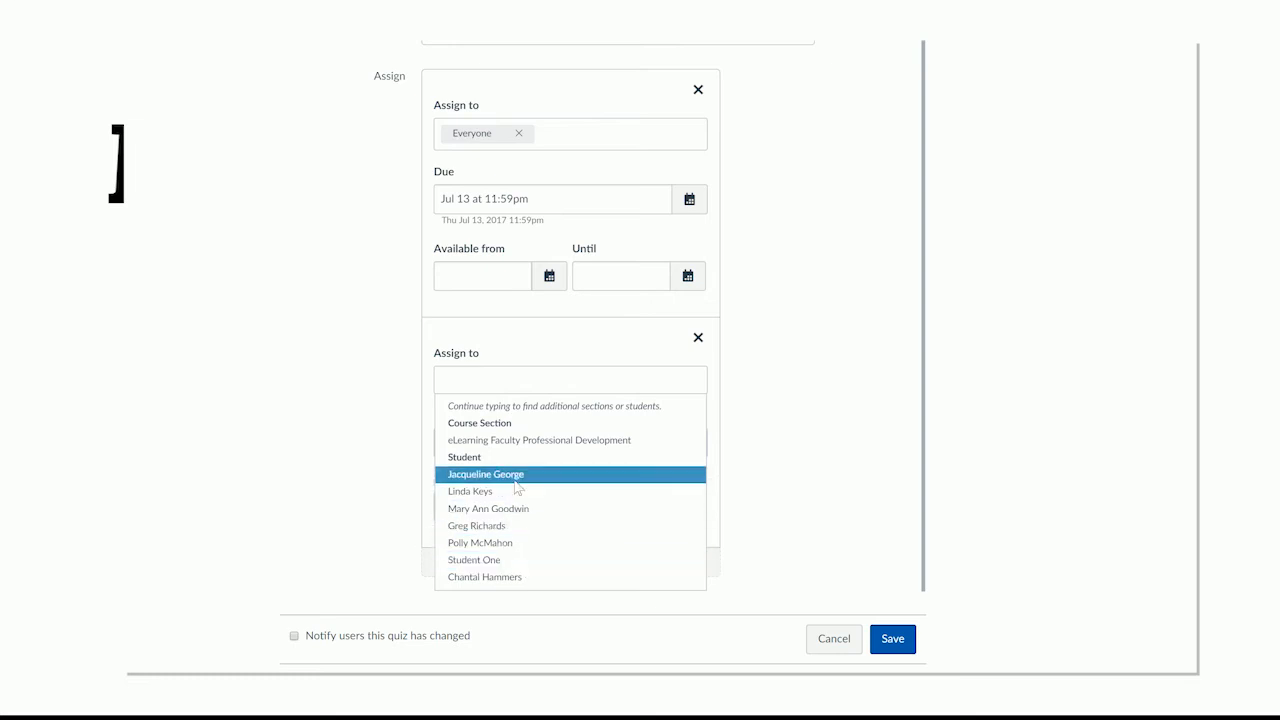
{"action": "left_click", "coordinate": [485, 474]}
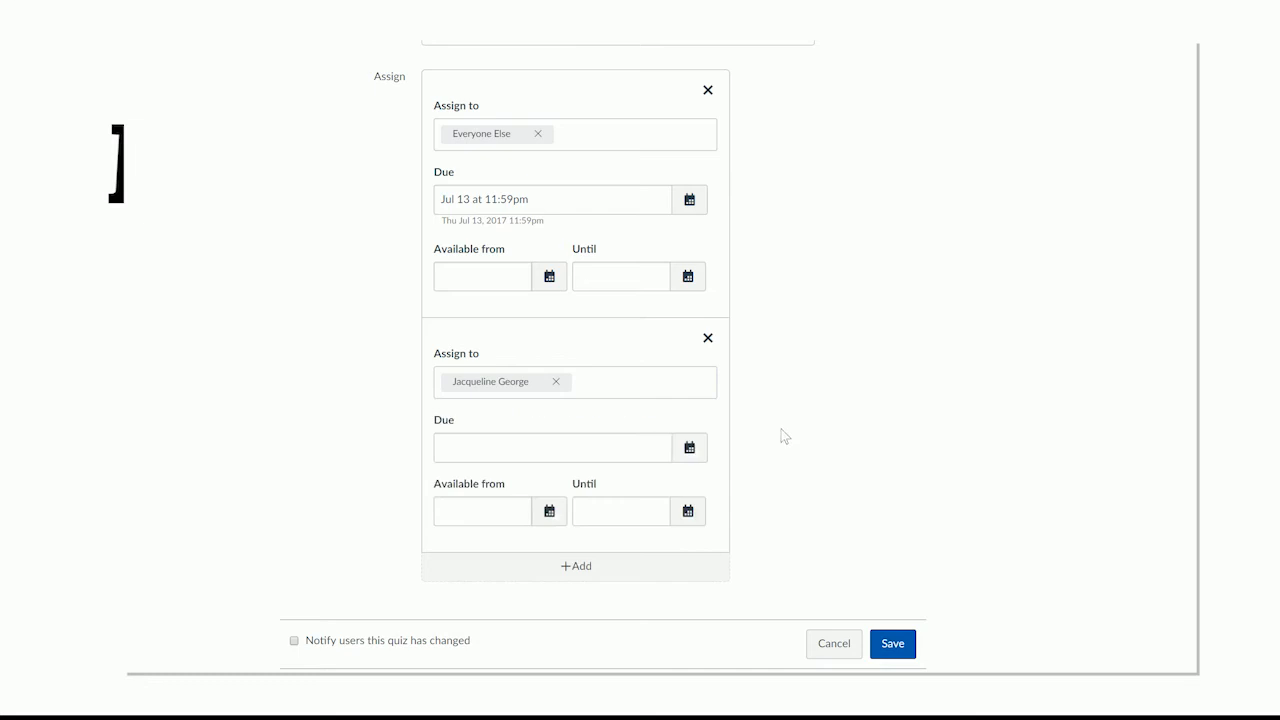
{"action": "left_click", "coordinate": [689, 448]}
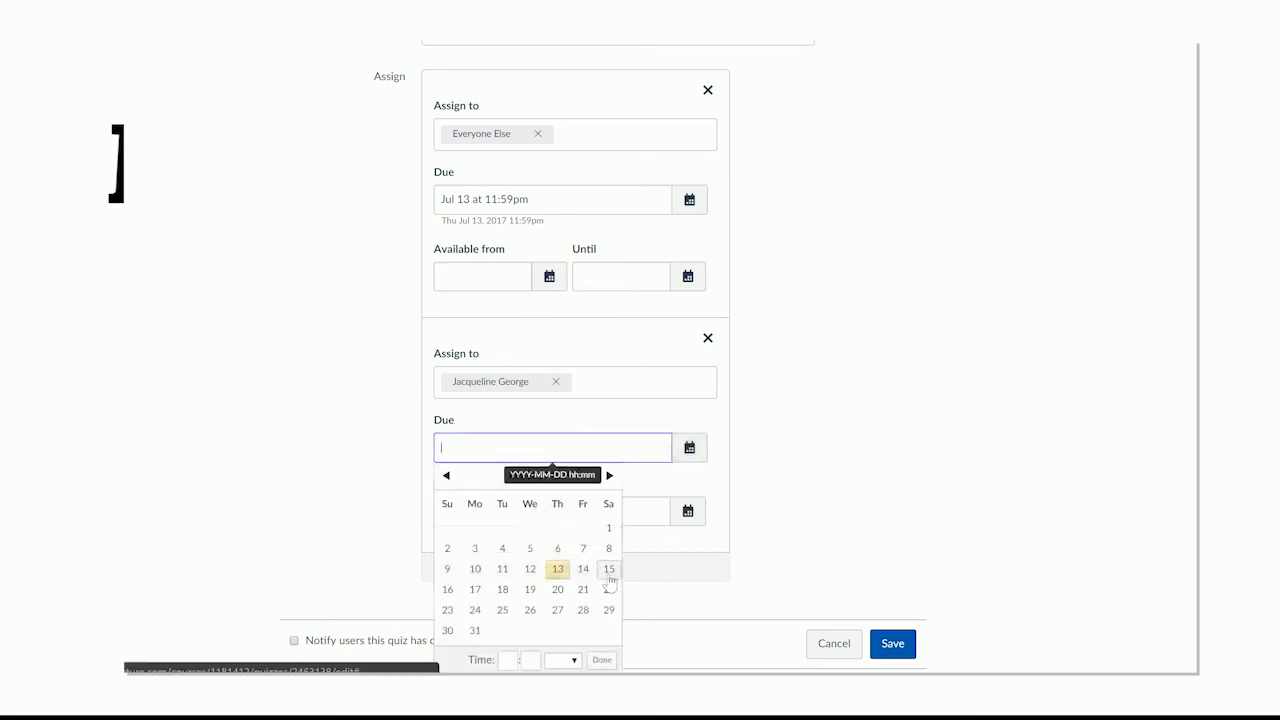
Step: Pick Jul 15 as the one student's due date
{"action": "left_click", "coordinate": [609, 568]}
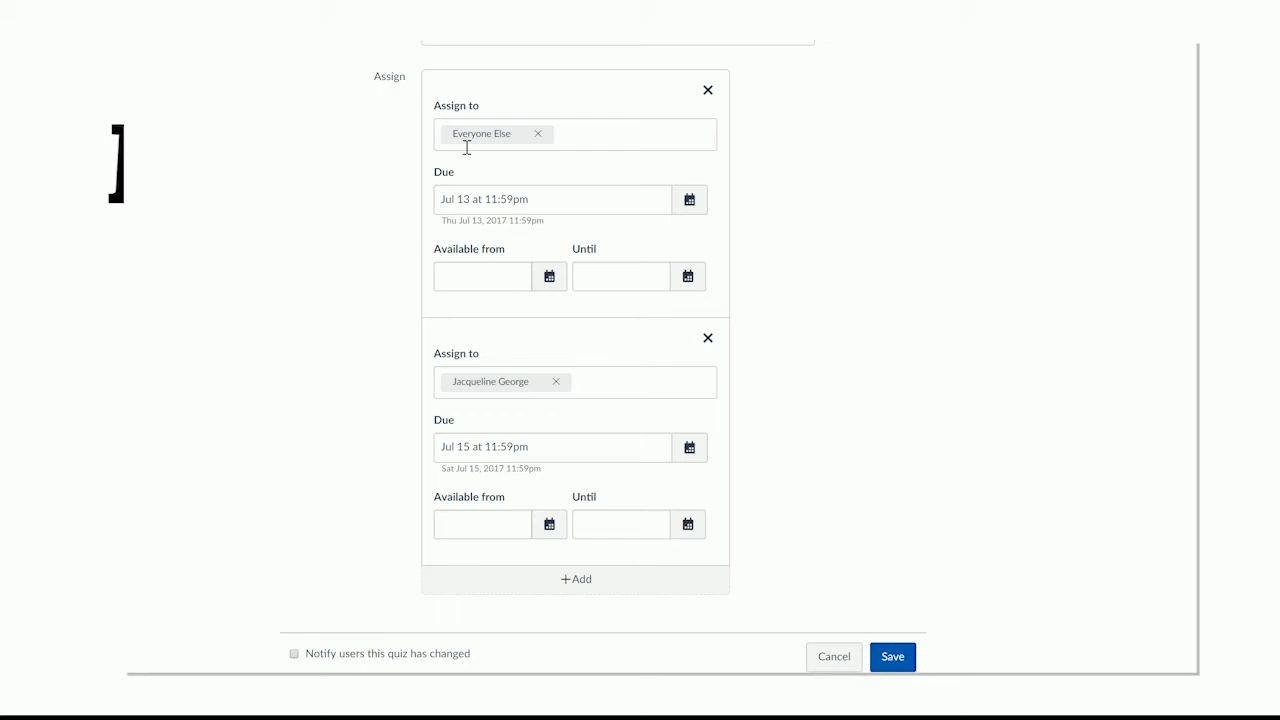
{"action": "mouse_move", "coordinate": [544, 213]}
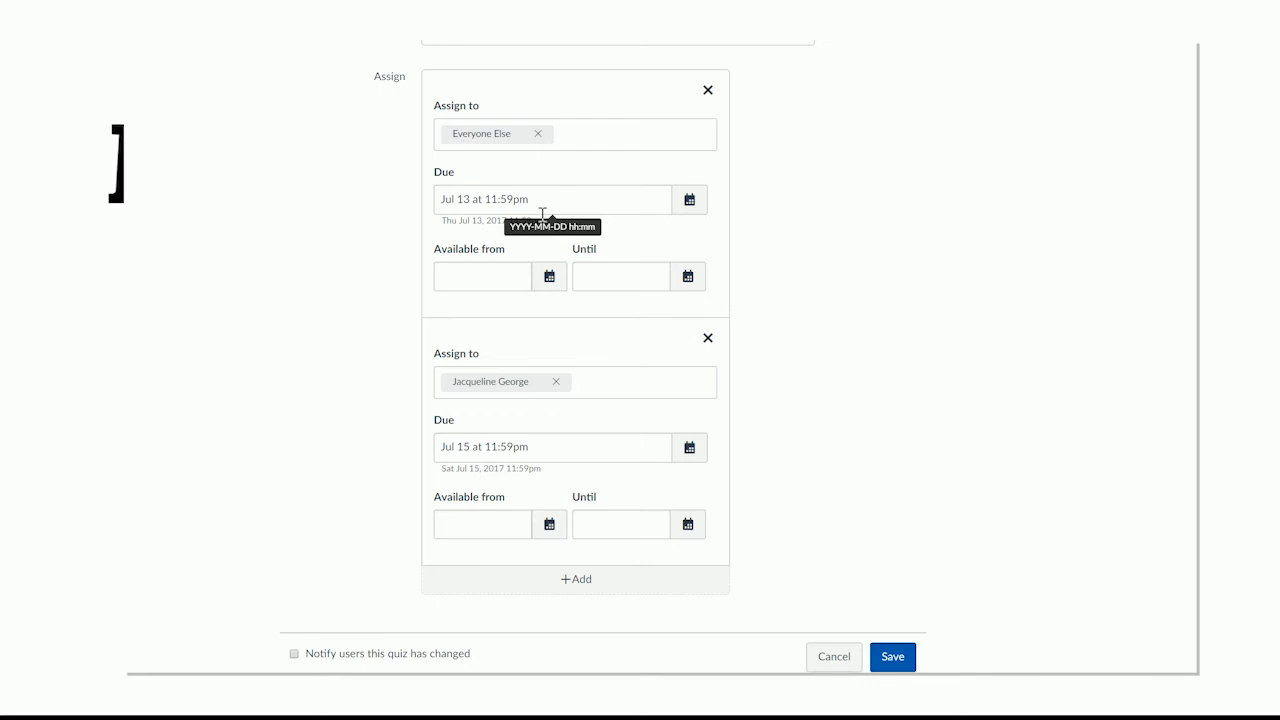
{"action": "mouse_move", "coordinate": [785, 336]}
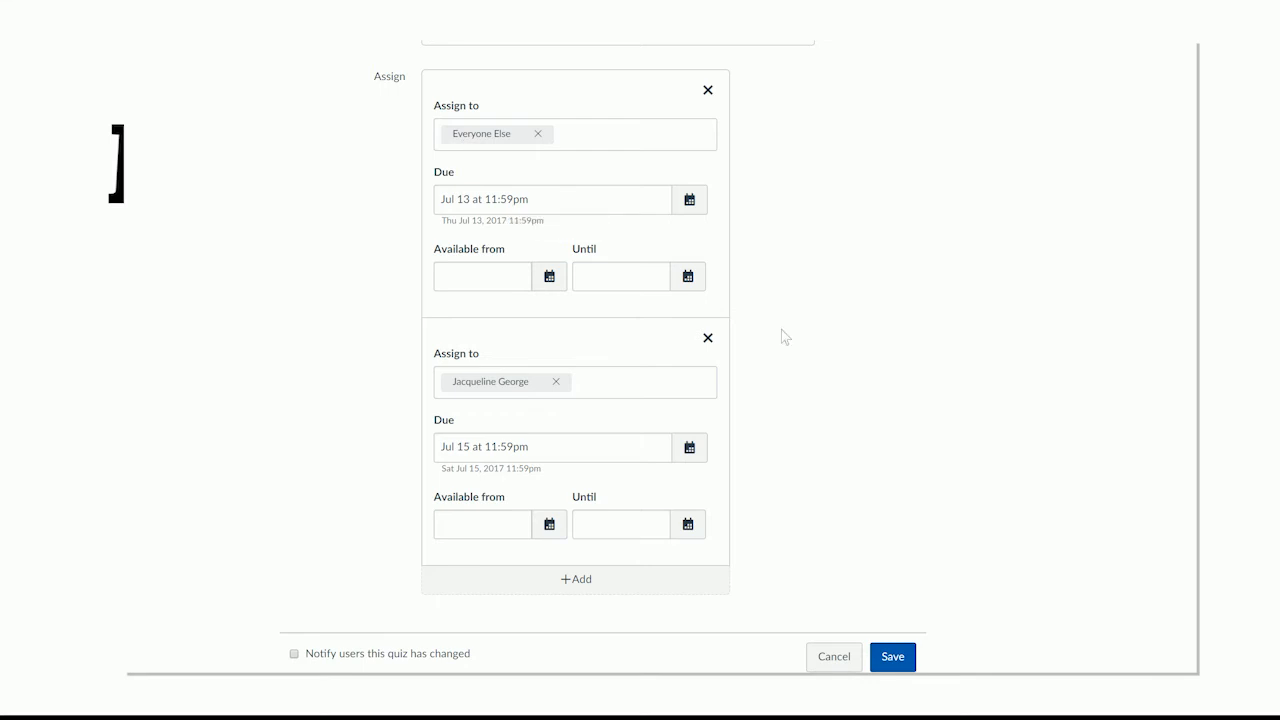
{"action": "mouse_move", "coordinate": [790, 340]}
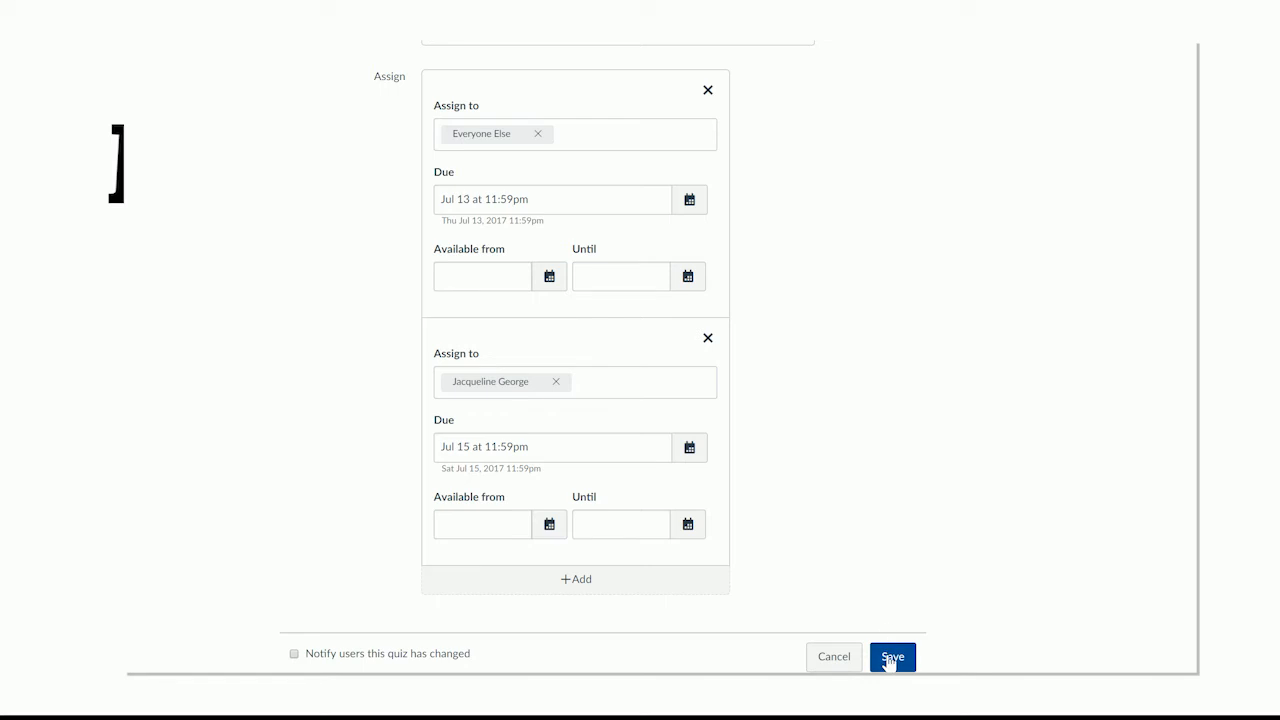
Step: Save the quiz edits with Jul 13 for everyone else and Jul 15 for one student
{"action": "left_click", "coordinate": [891, 656]}
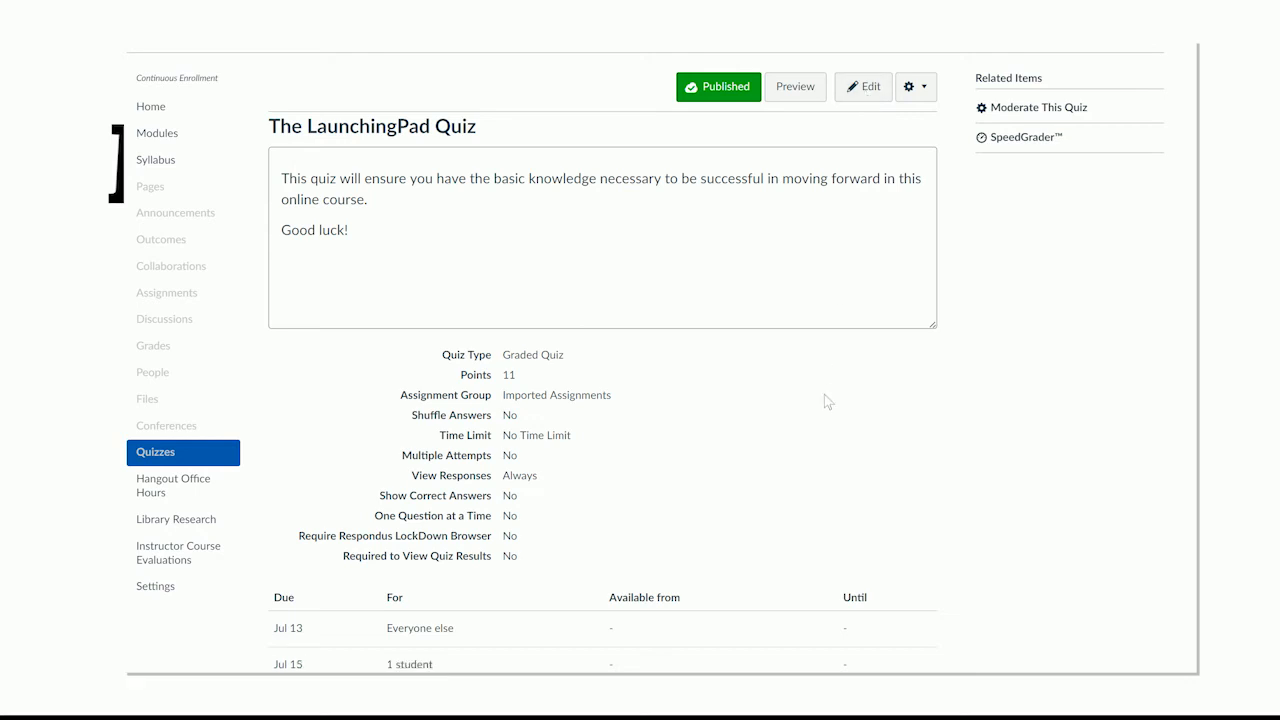
{"action": "mouse_move", "coordinate": [1010, 165]}
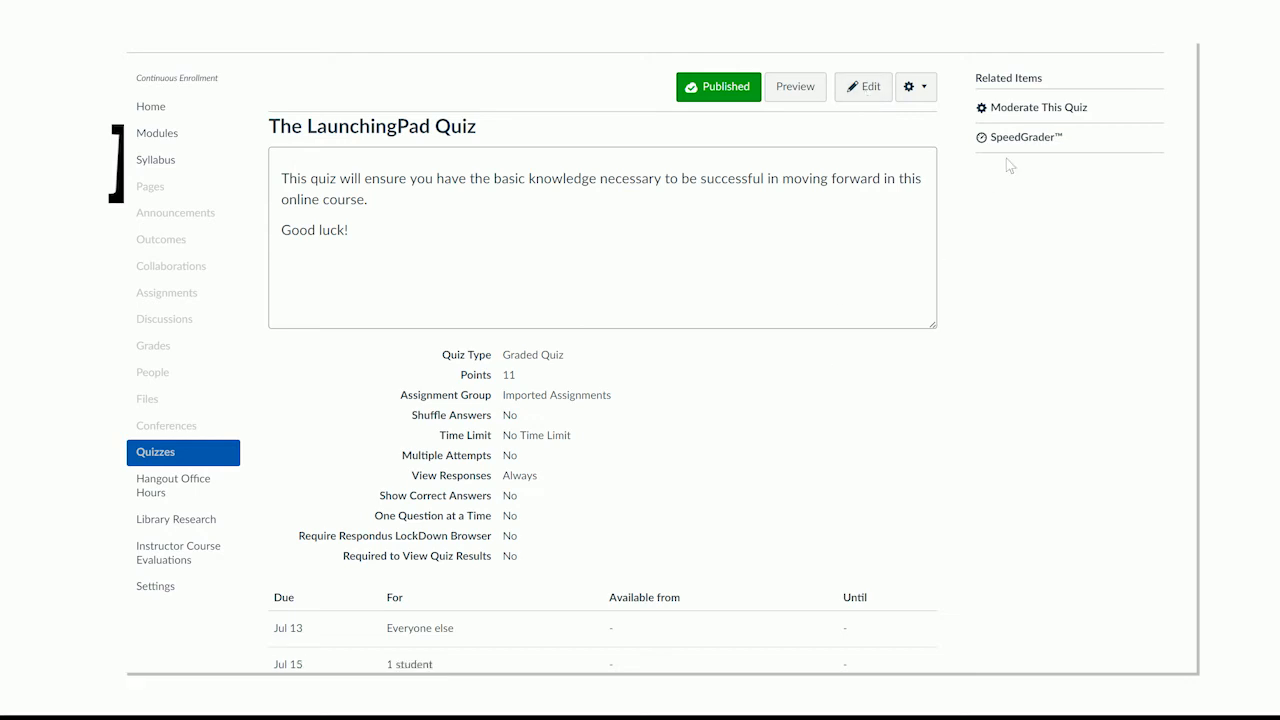
{"action": "mouse_move", "coordinate": [1037, 107]}
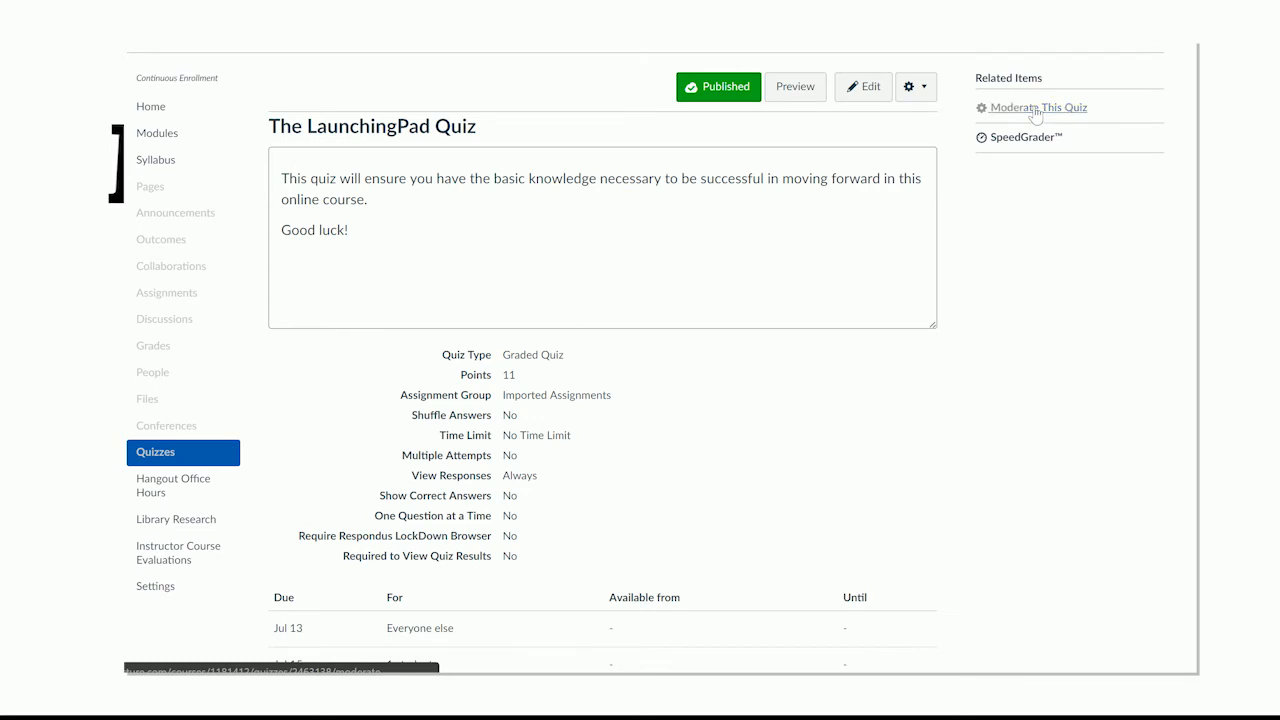
Step: Open the quiz moderation page and the second student's Student Extensions form
{"action": "left_click", "coordinate": [1038, 107]}
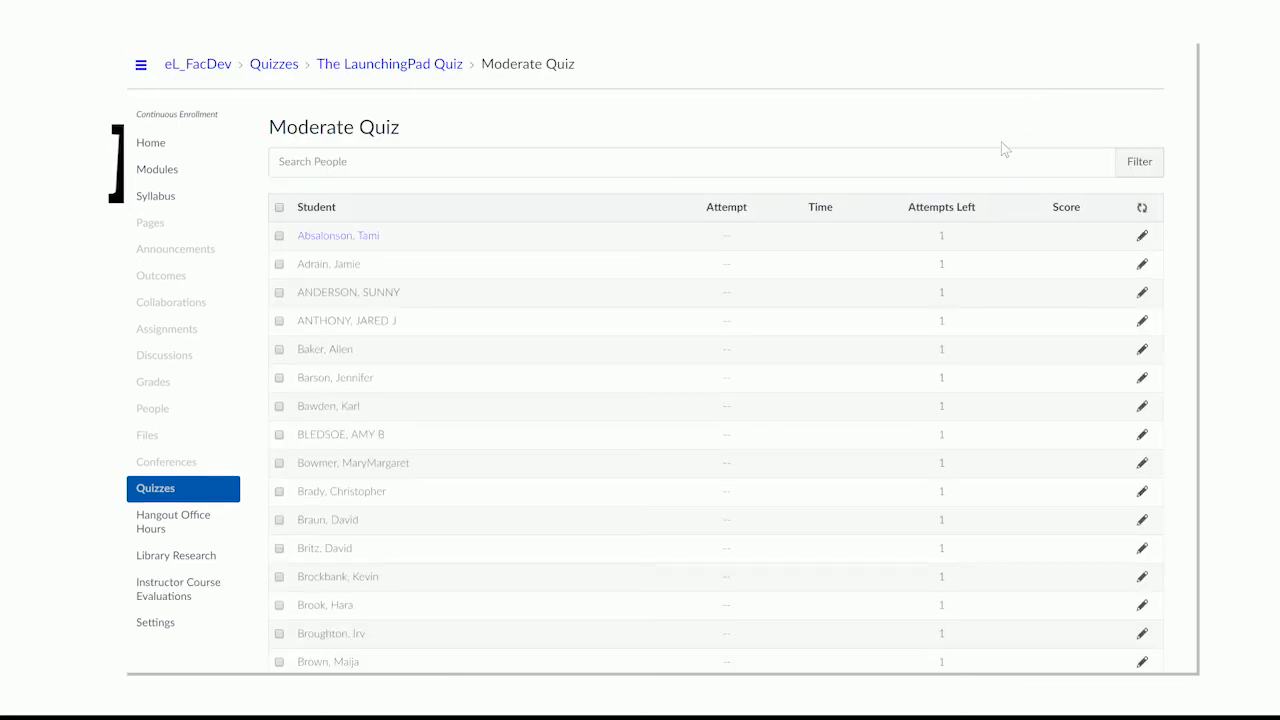
{"action": "mouse_move", "coordinate": [988, 386]}
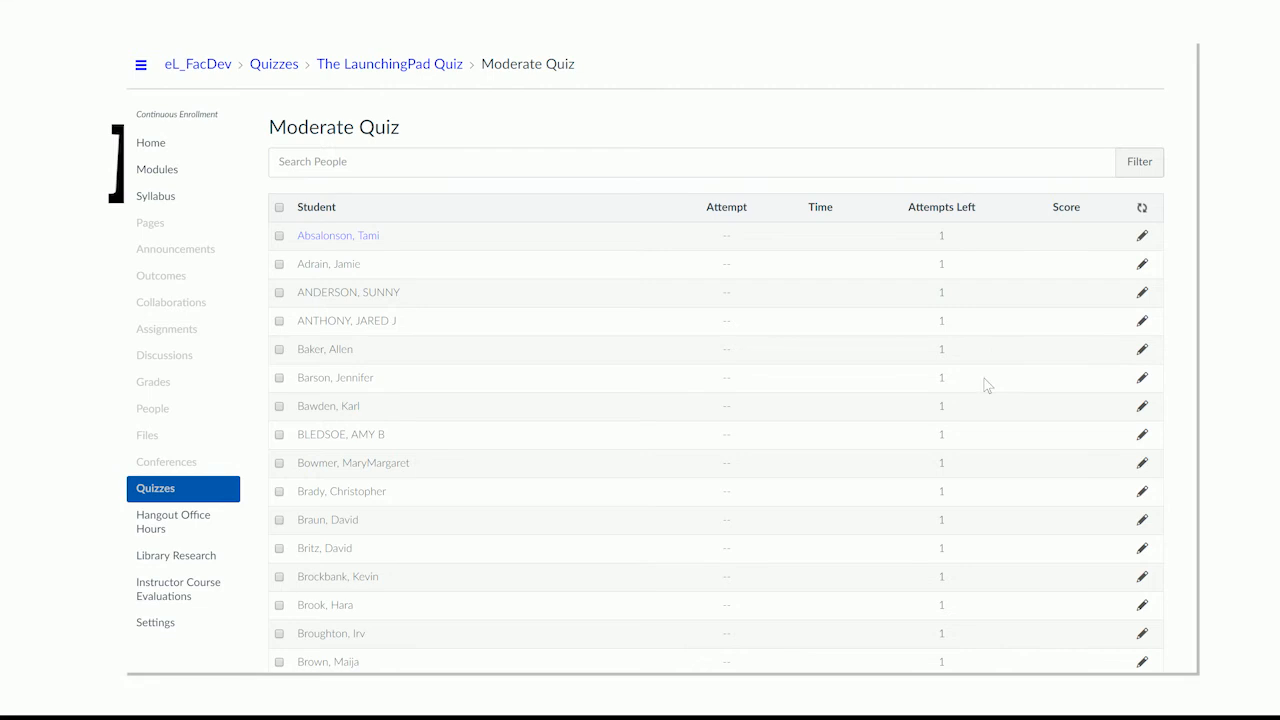
{"action": "mouse_move", "coordinate": [955, 420]}
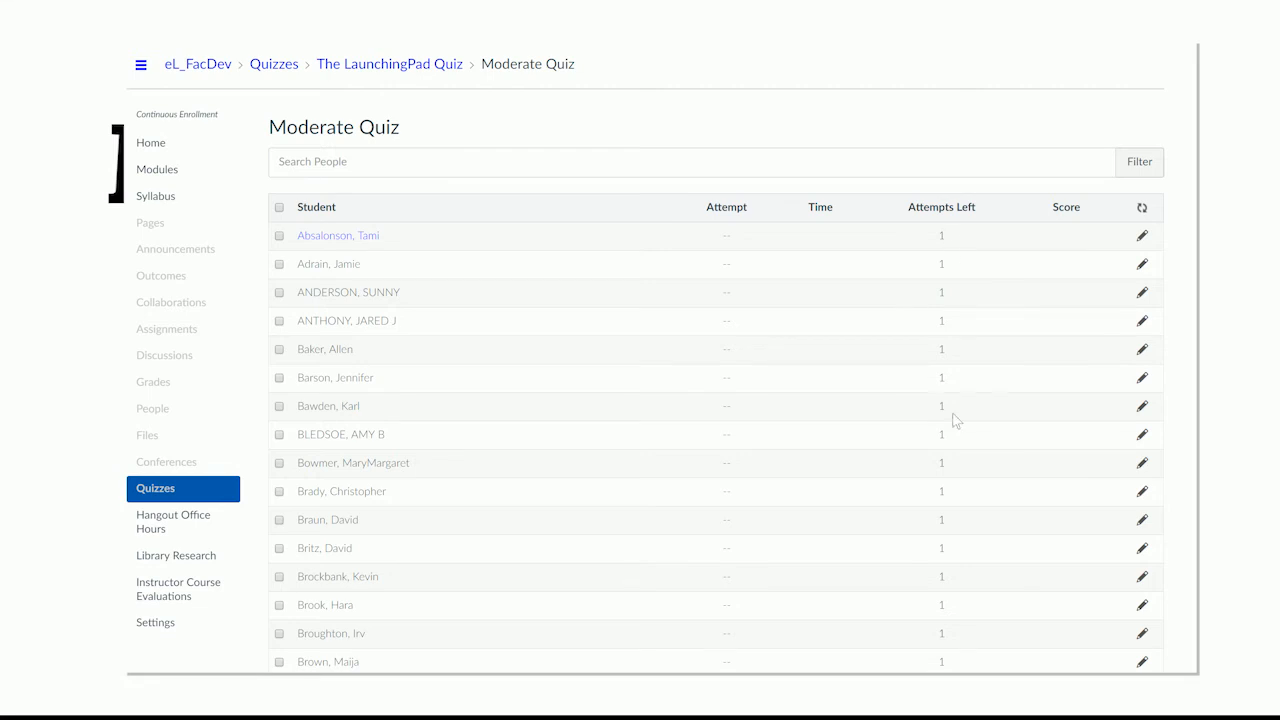
{"action": "mouse_move", "coordinate": [928, 402]}
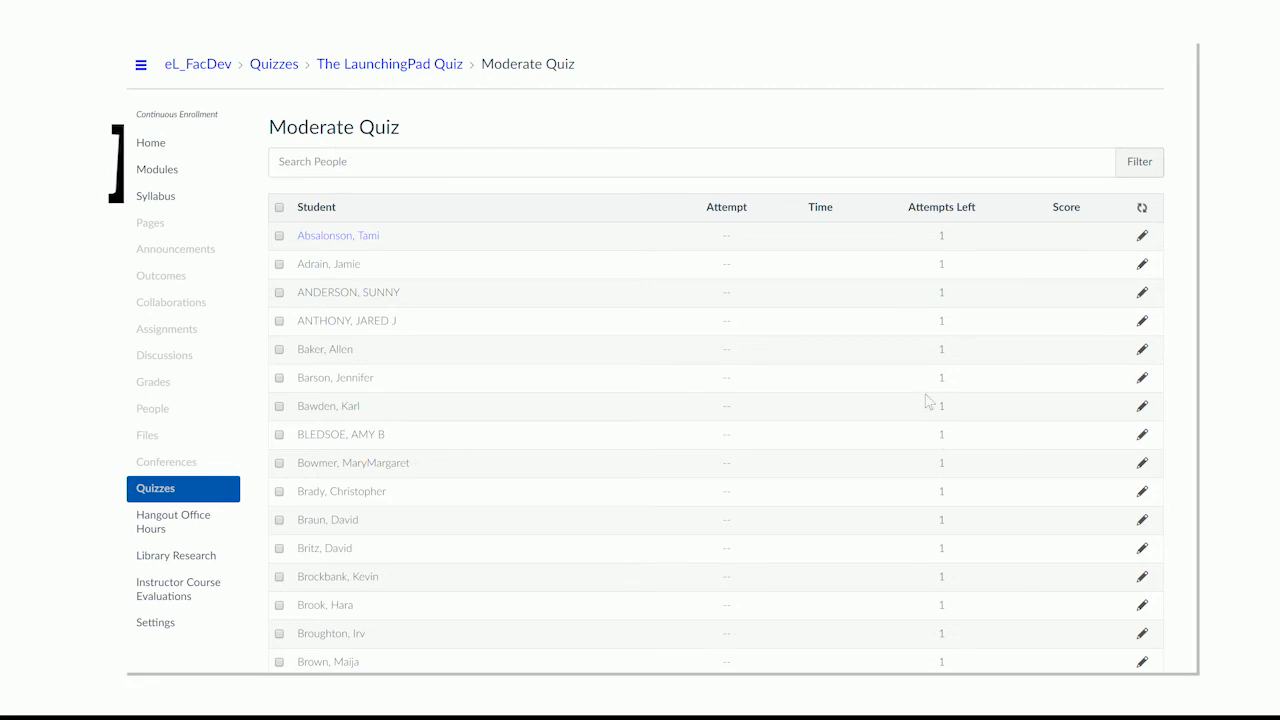
{"action": "mouse_move", "coordinate": [1120, 272]}
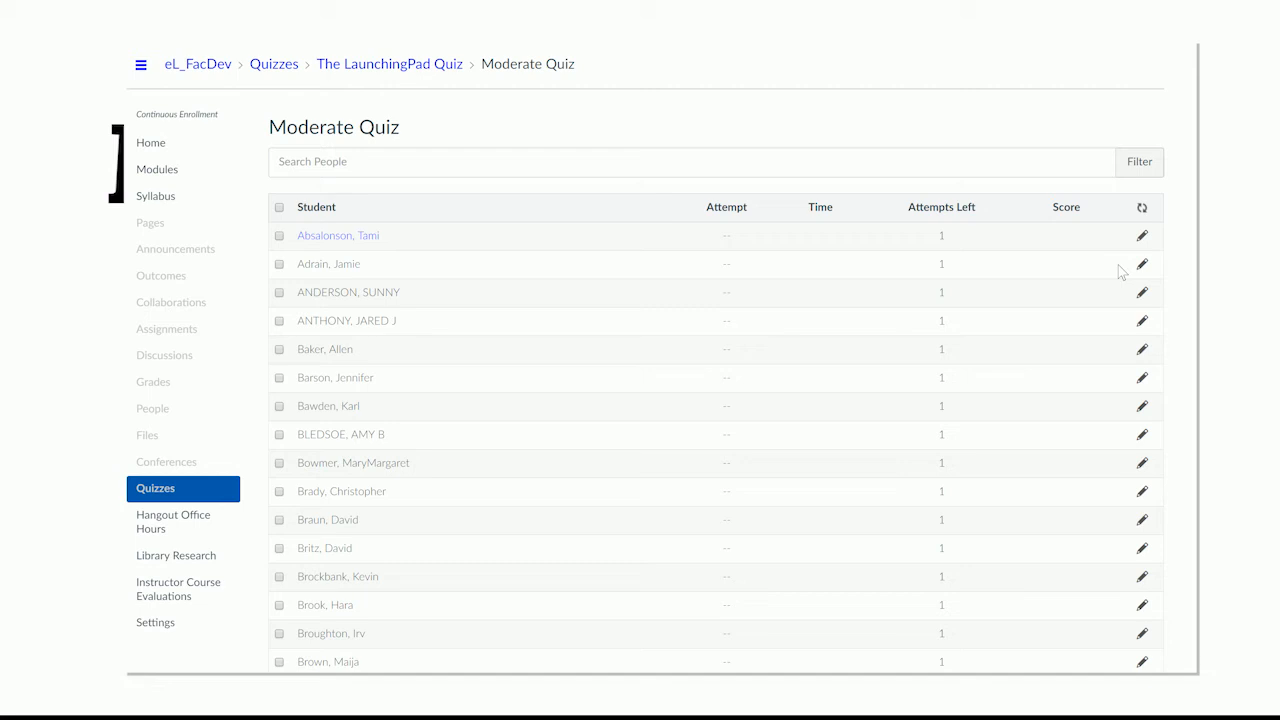
{"action": "mouse_move", "coordinate": [1142, 264]}
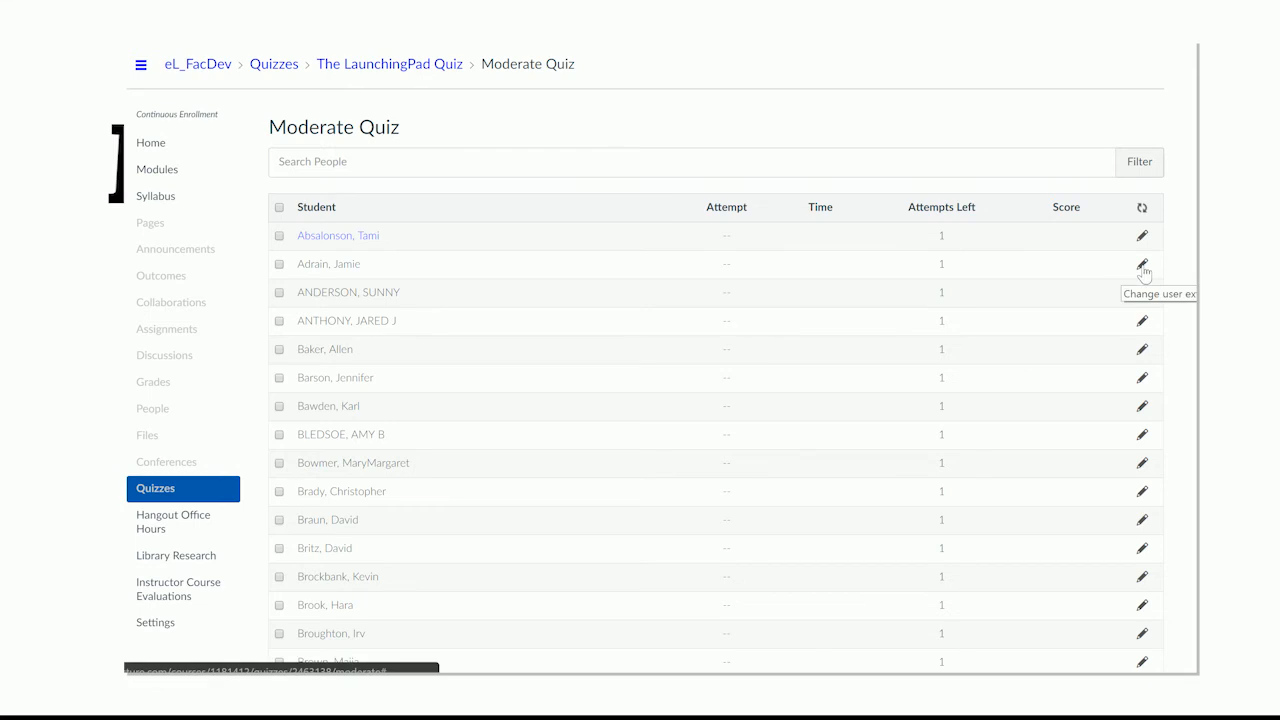
{"action": "left_click", "coordinate": [1141, 264]}
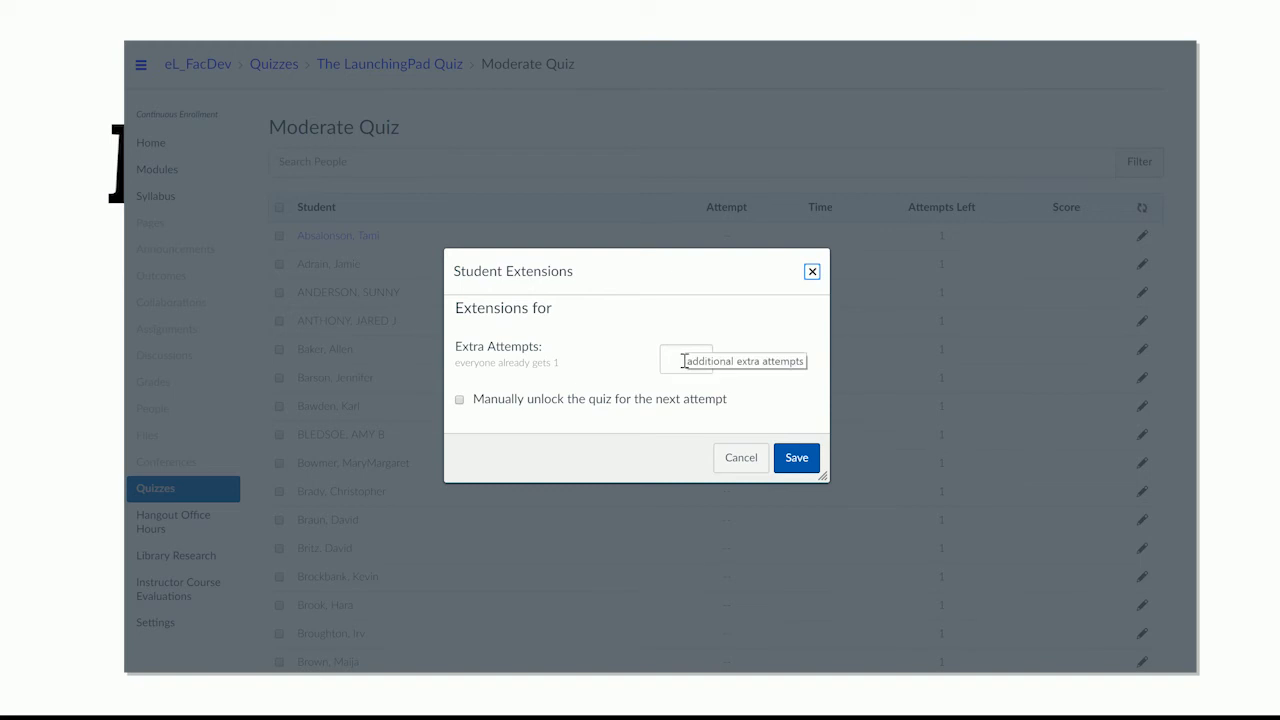
Step: Grant the second student 1 extra attempt and save the extension
{"action": "left_click", "coordinate": [685, 360]}
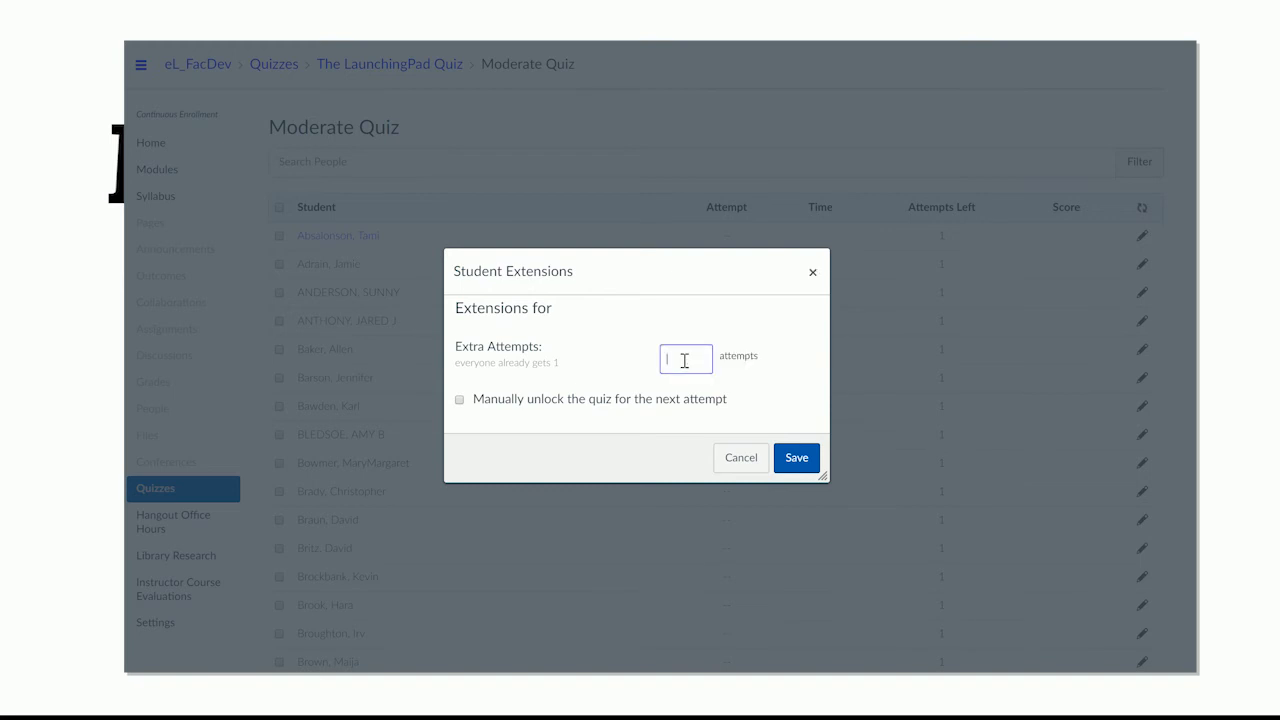
{"action": "type", "text": "1"}
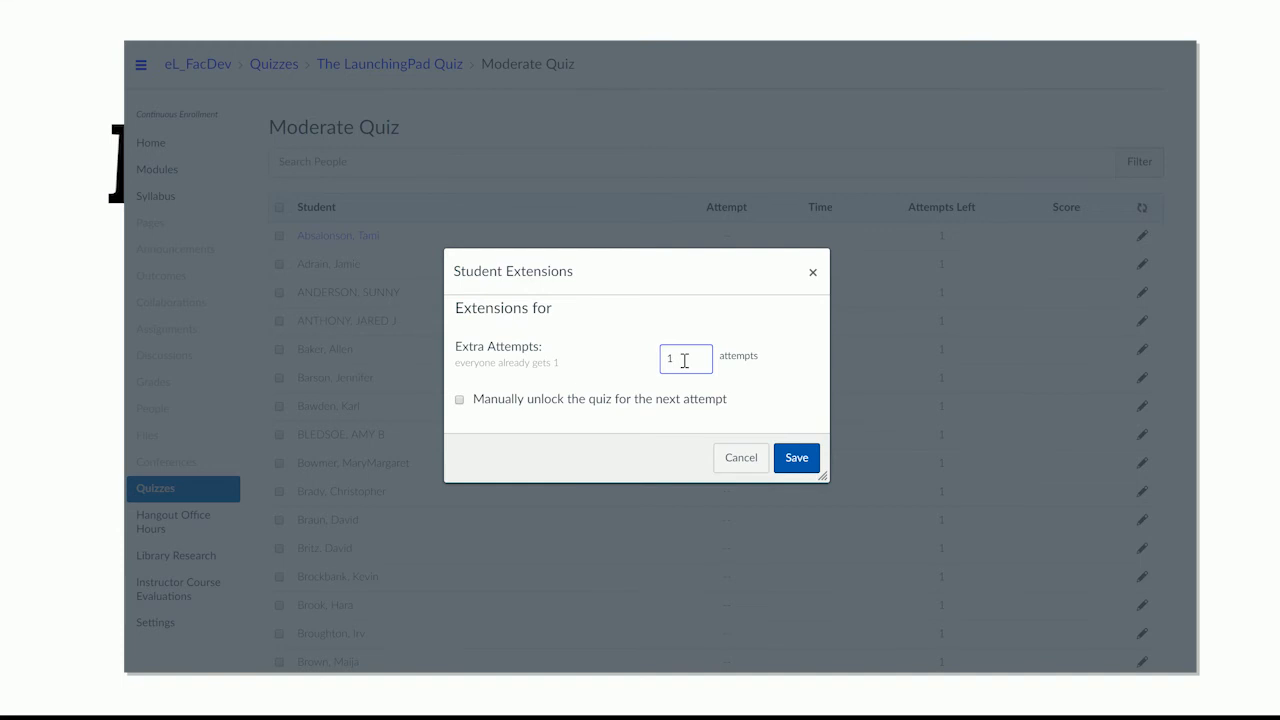
{"action": "left_click", "coordinate": [796, 457]}
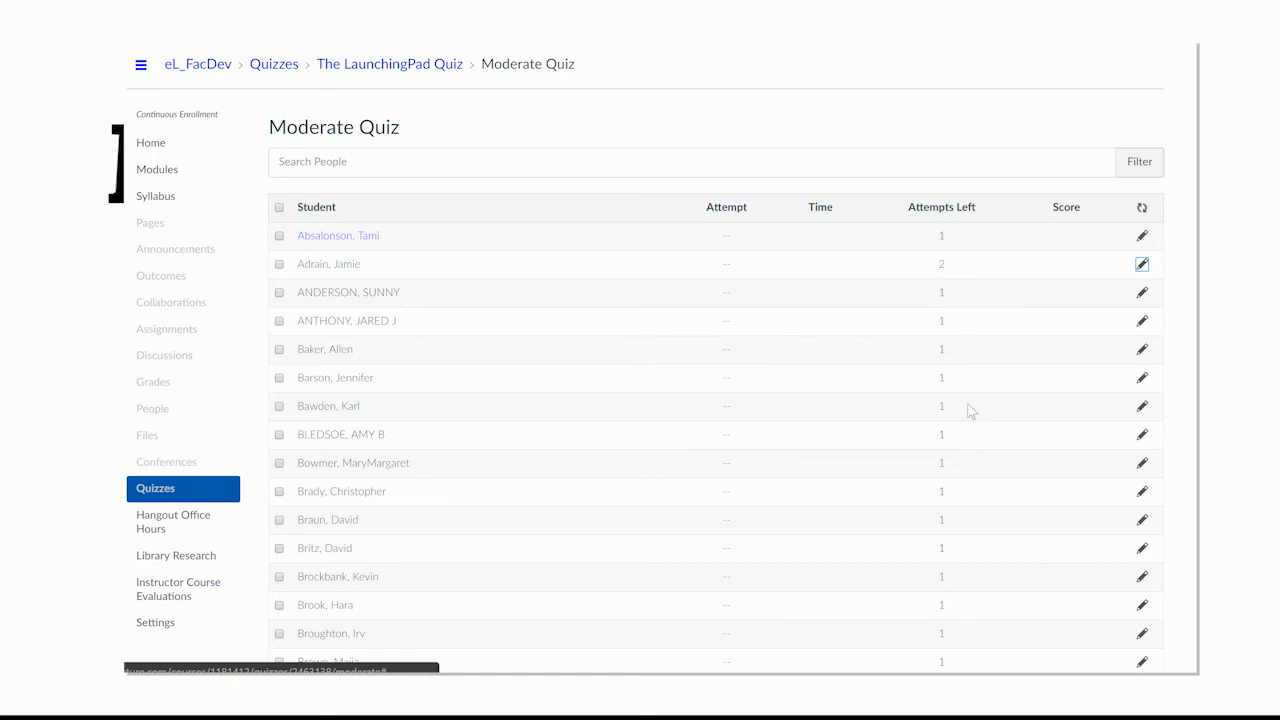
{"action": "scroll", "scroll_direction": "down", "scroll_amount": 3}
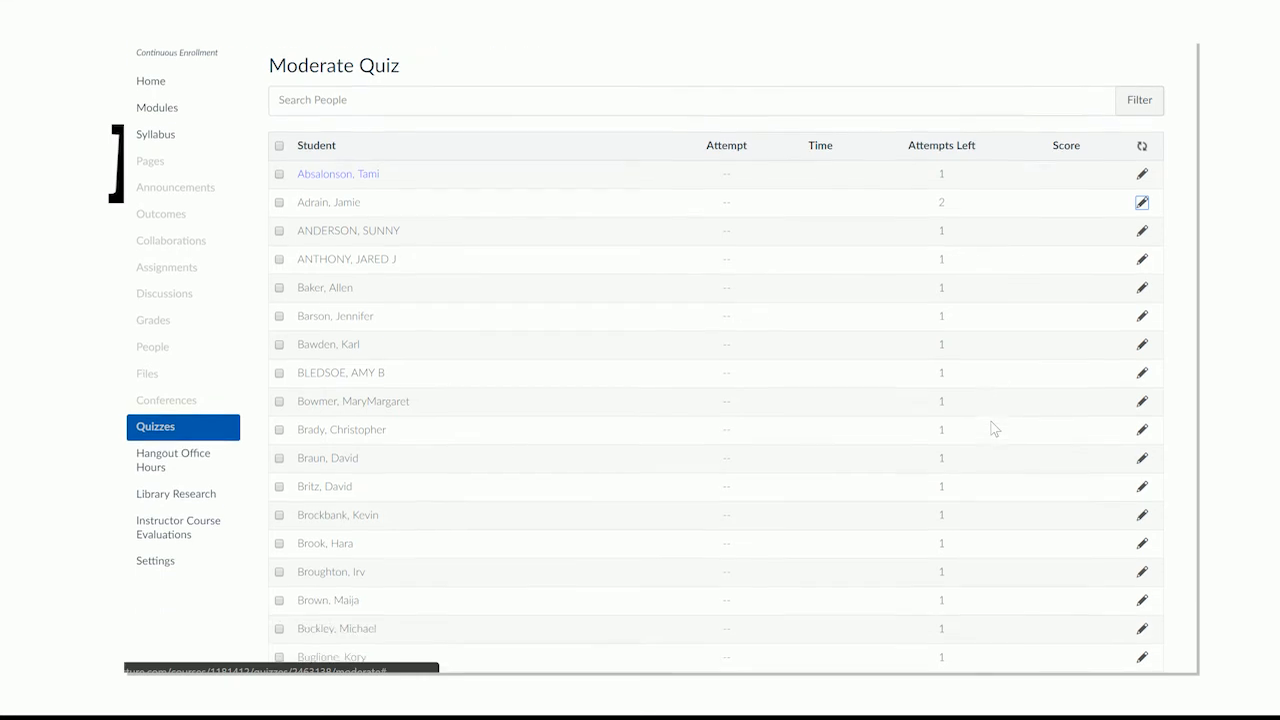
{"action": "scroll", "scroll_direction": "down", "scroll_amount": 3}
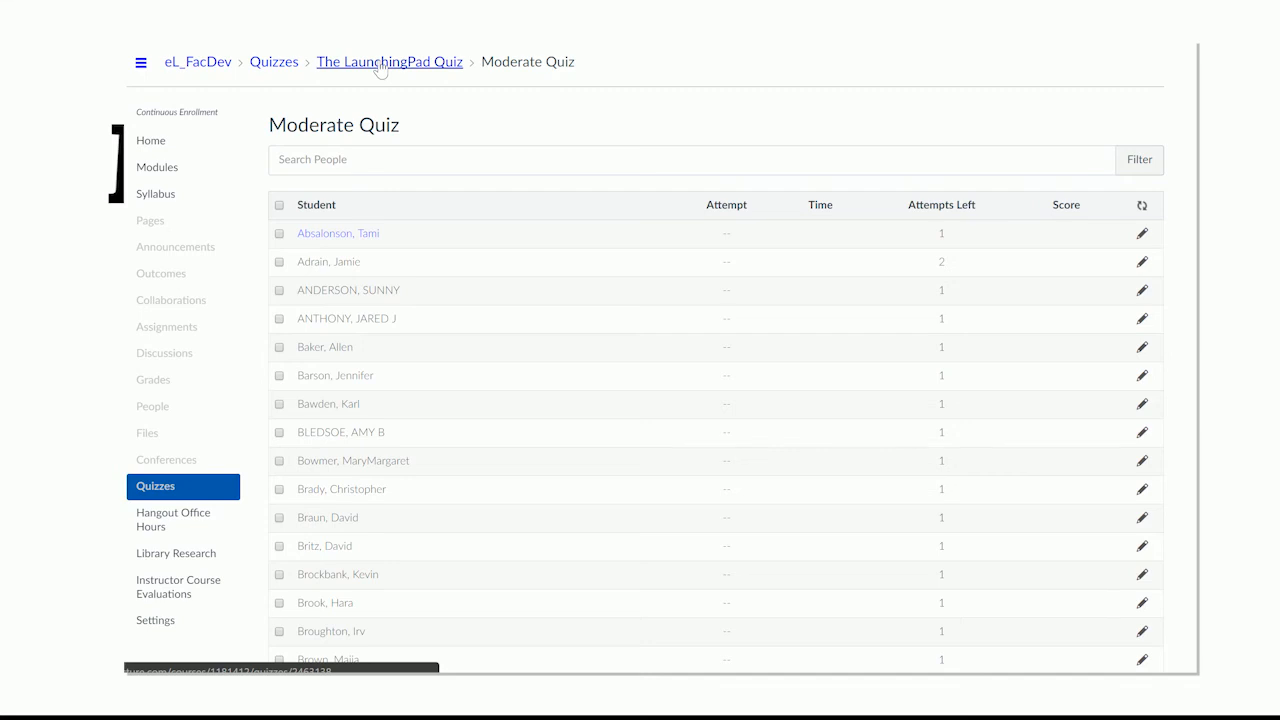
Step: Return to The LaunchingPad Quiz overview and open its edit form
{"action": "left_click", "coordinate": [389, 62]}
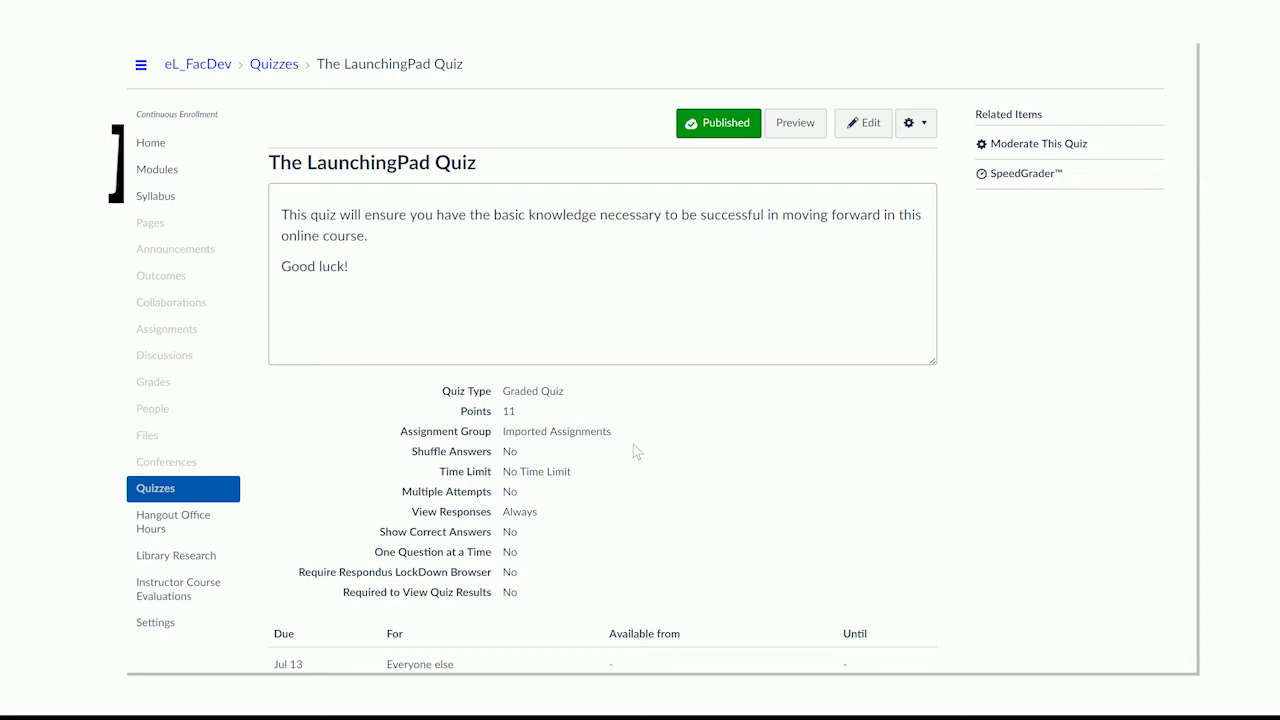
{"action": "mouse_move", "coordinate": [649, 491]}
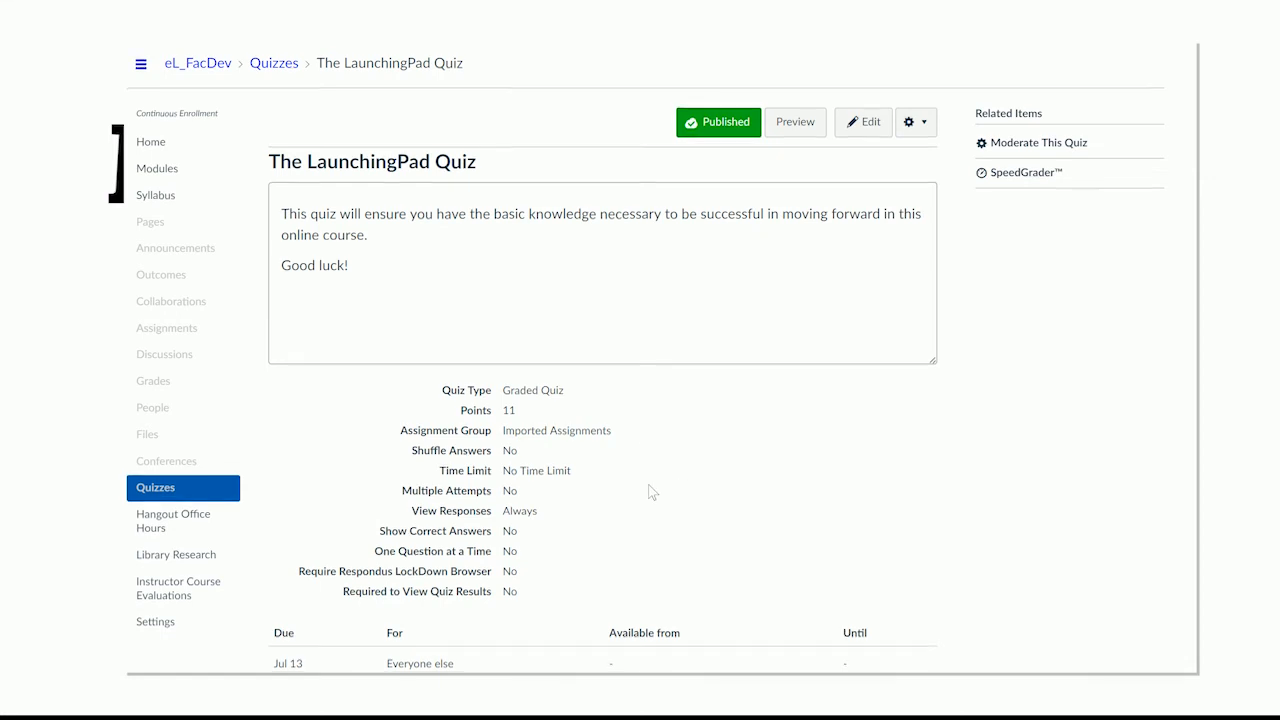
{"action": "scroll", "scroll_direction": "down", "scroll_amount": 3}
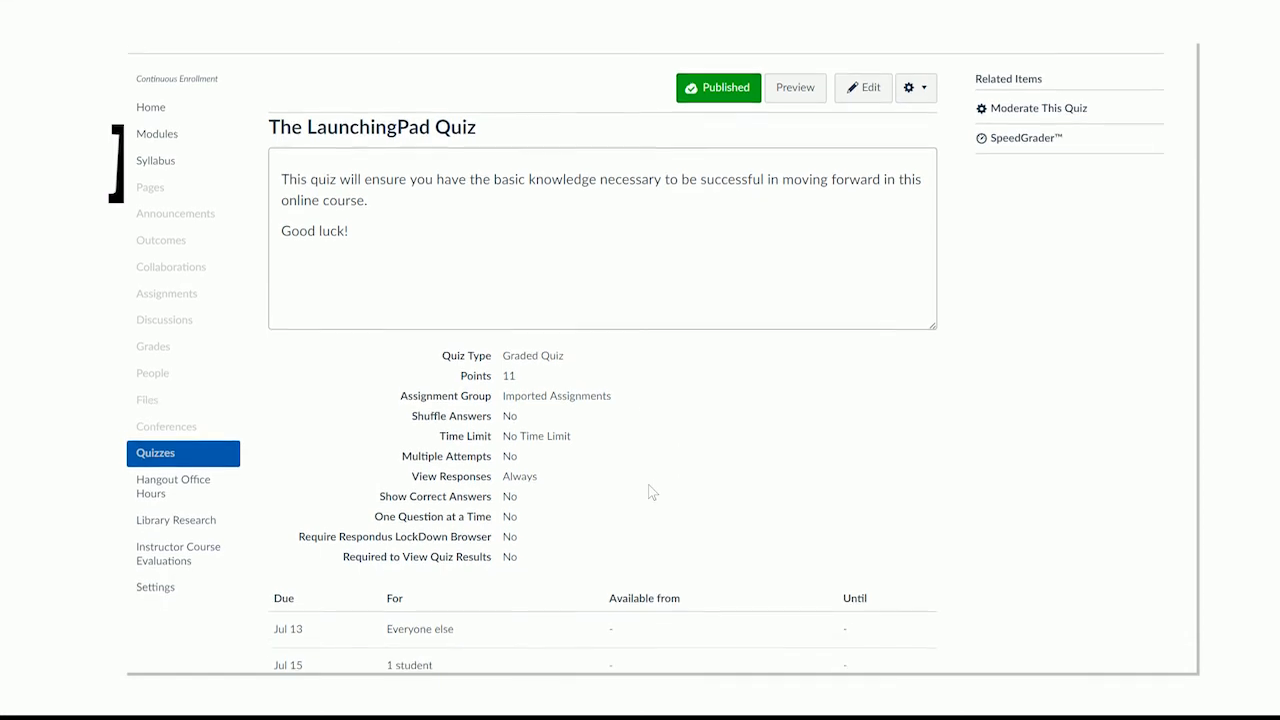
{"action": "scroll", "scroll_direction": "down", "scroll_amount": 3}
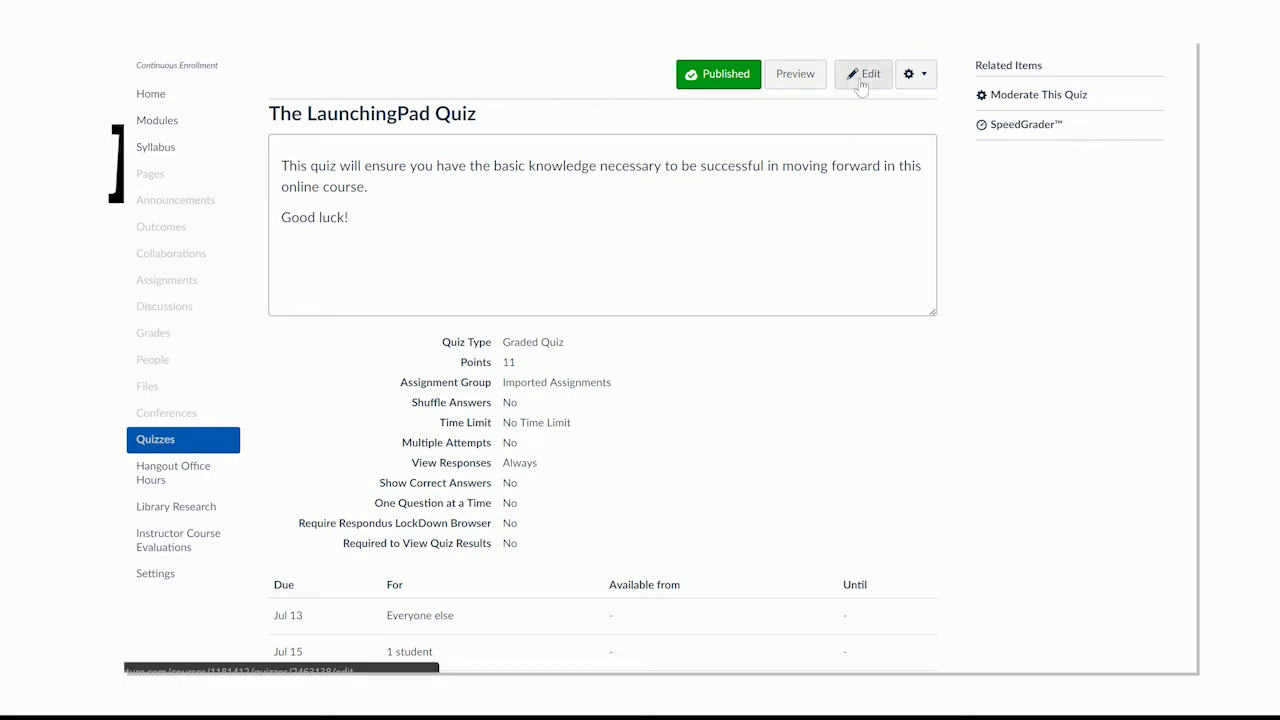
{"action": "left_click", "coordinate": [862, 73]}
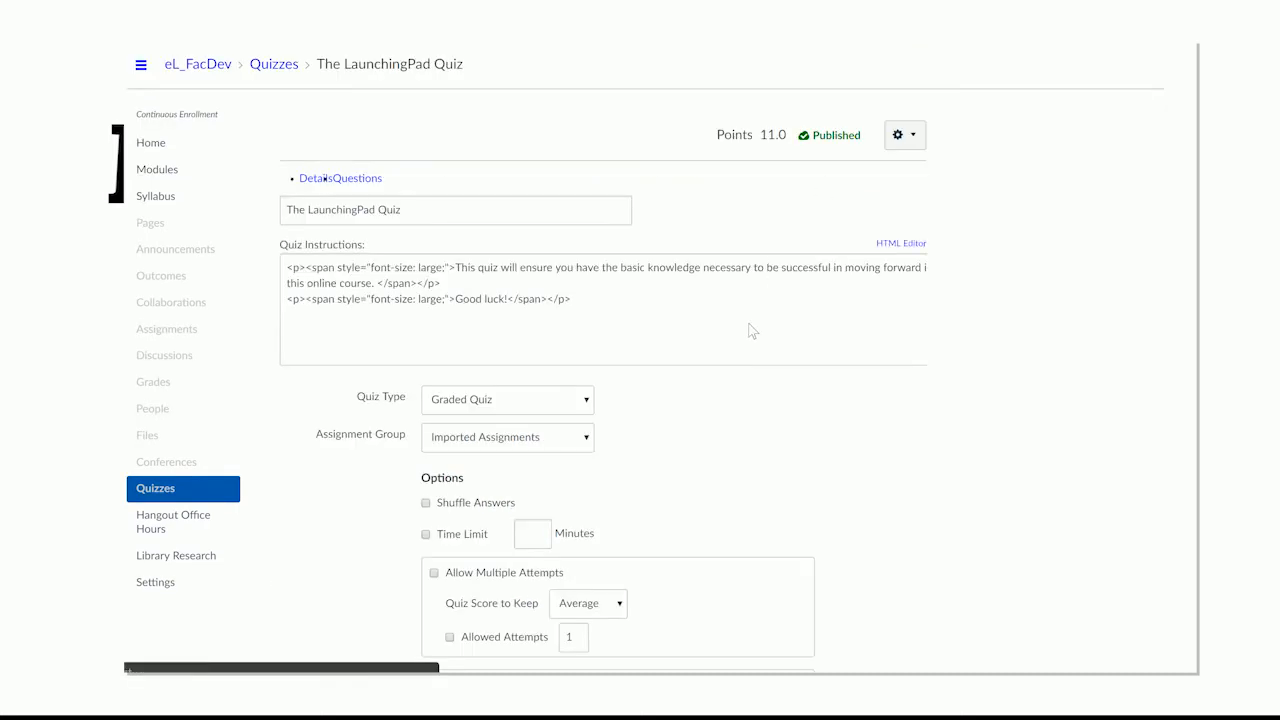
Step: Turn on a 10-minute time limit and save the quiz settings
{"action": "left_click", "coordinate": [899, 243]}
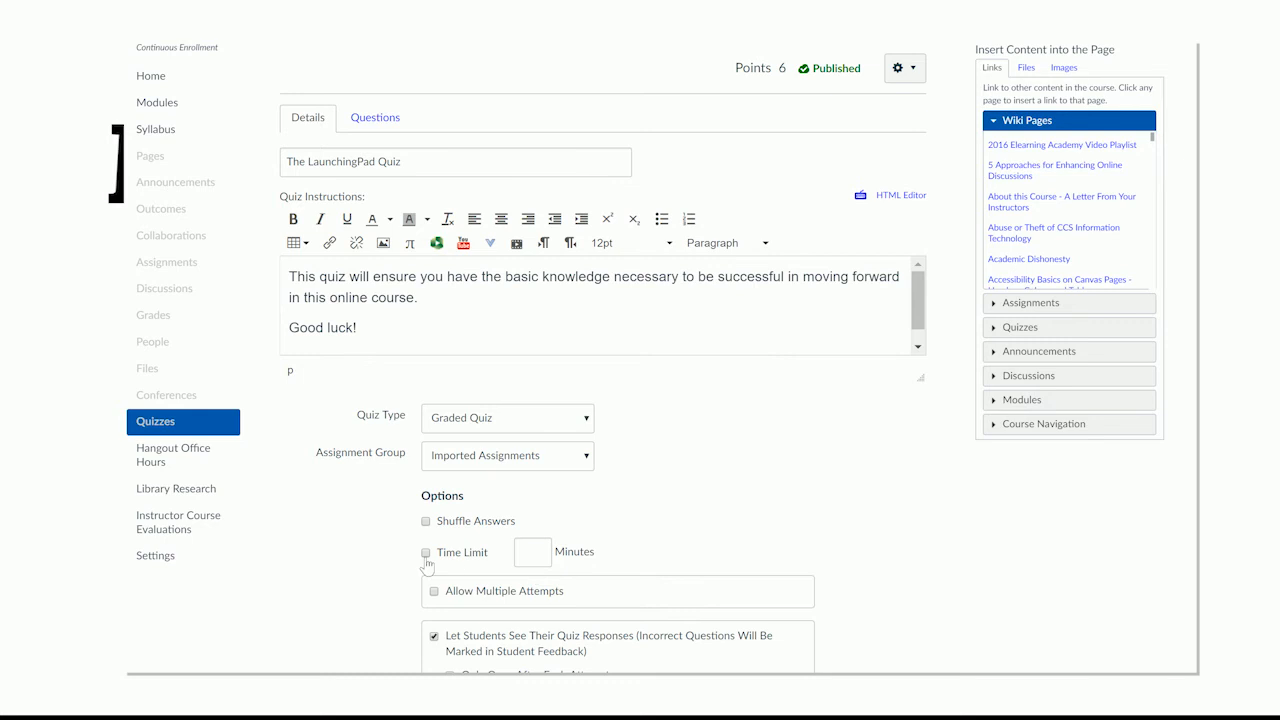
{"action": "left_click", "coordinate": [426, 552]}
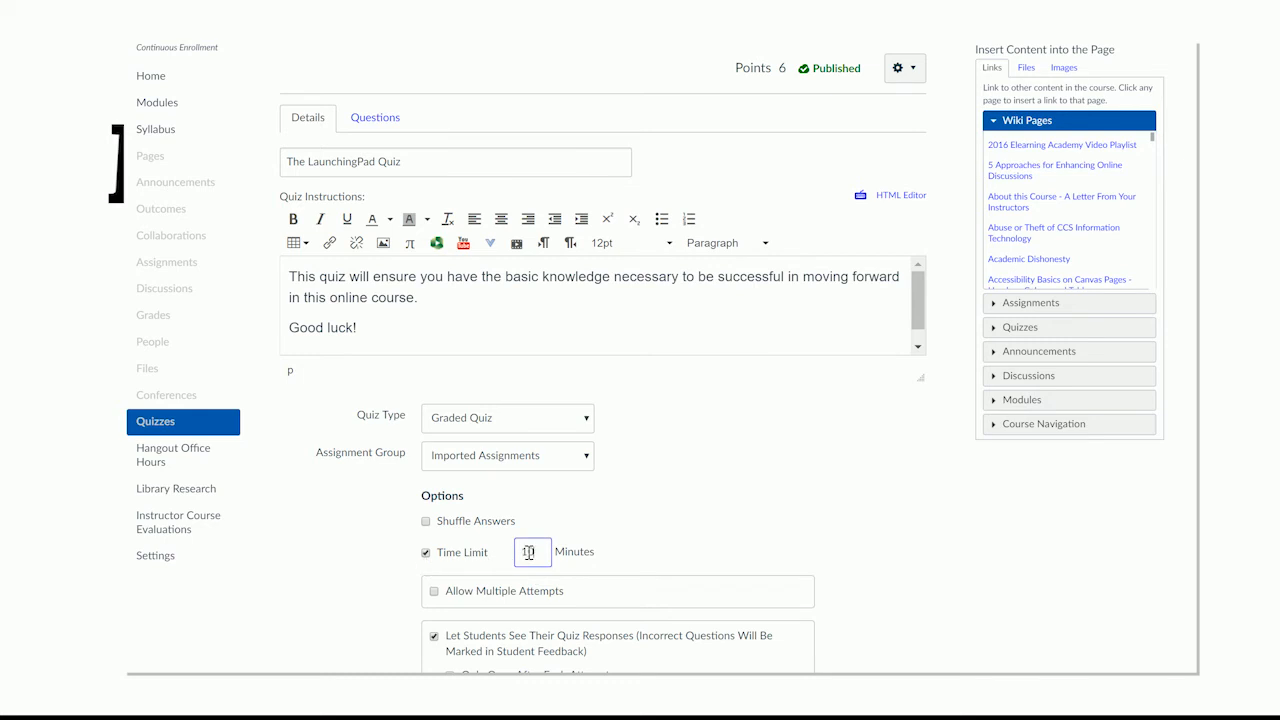
{"action": "scroll", "scroll_direction": "down", "scroll_amount": 3}
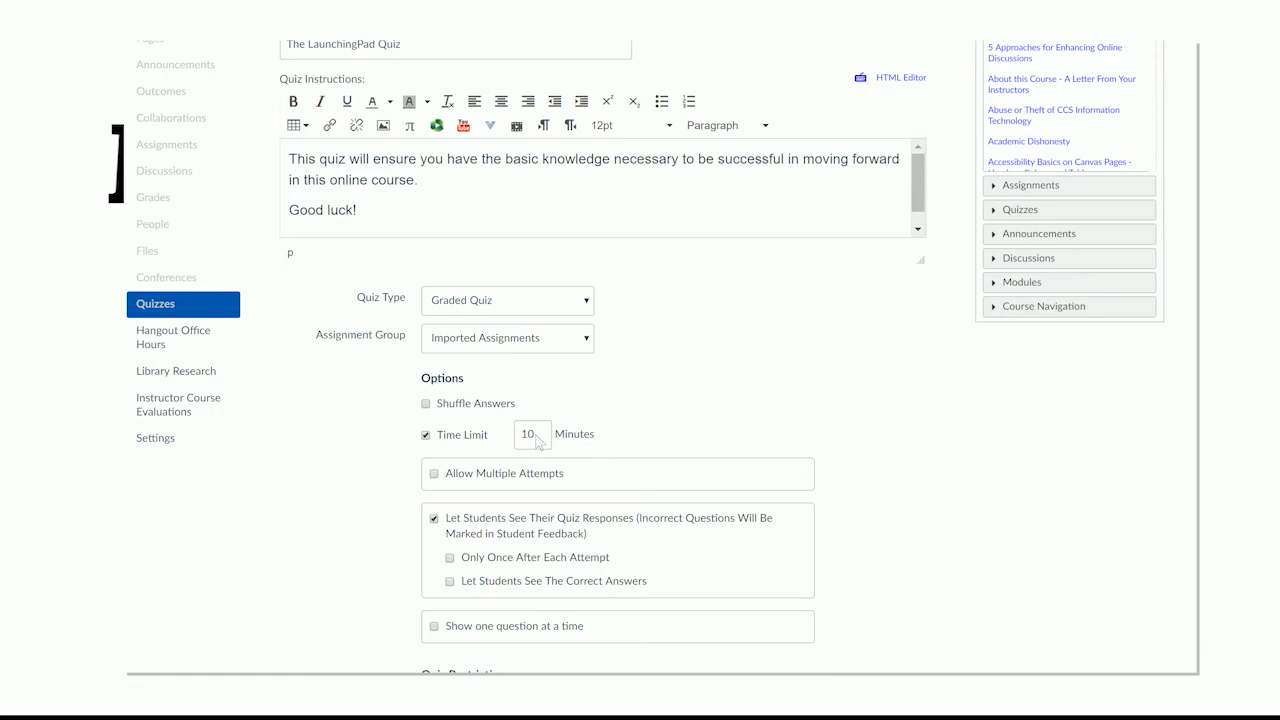
{"action": "mouse_move", "coordinate": [843, 451]}
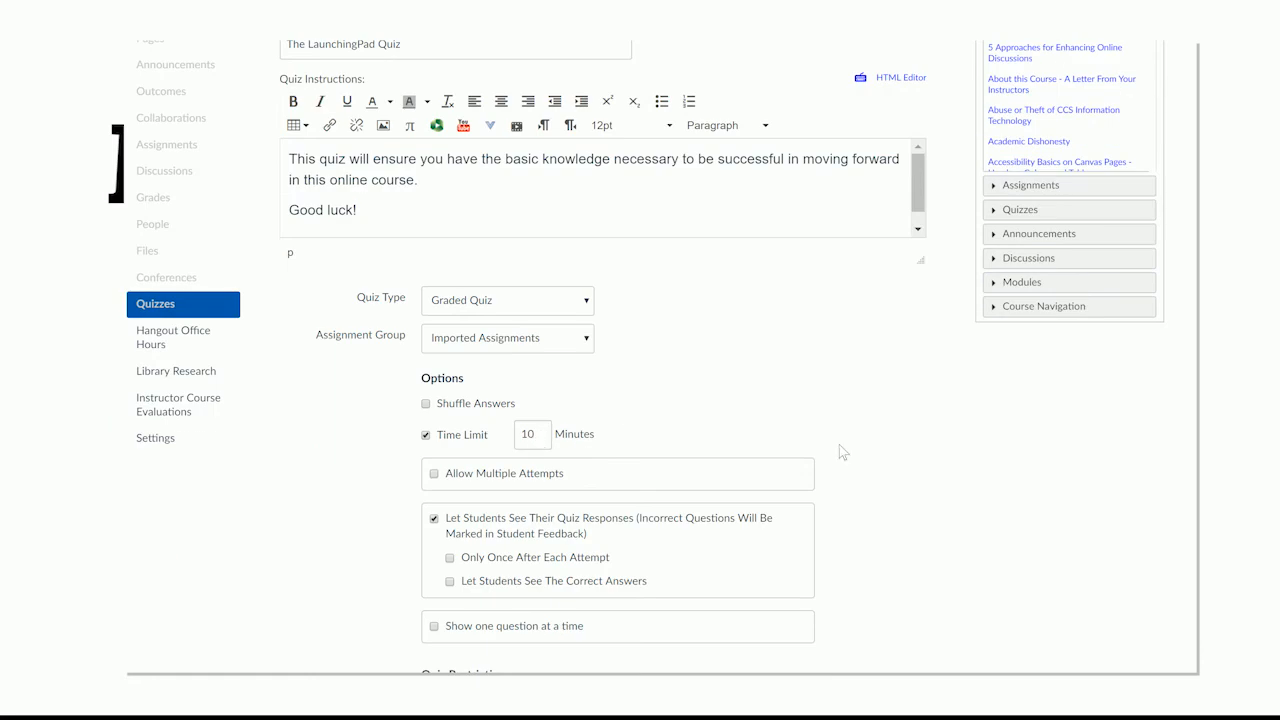
{"action": "scroll", "scroll_direction": "down", "scroll_amount": 3}
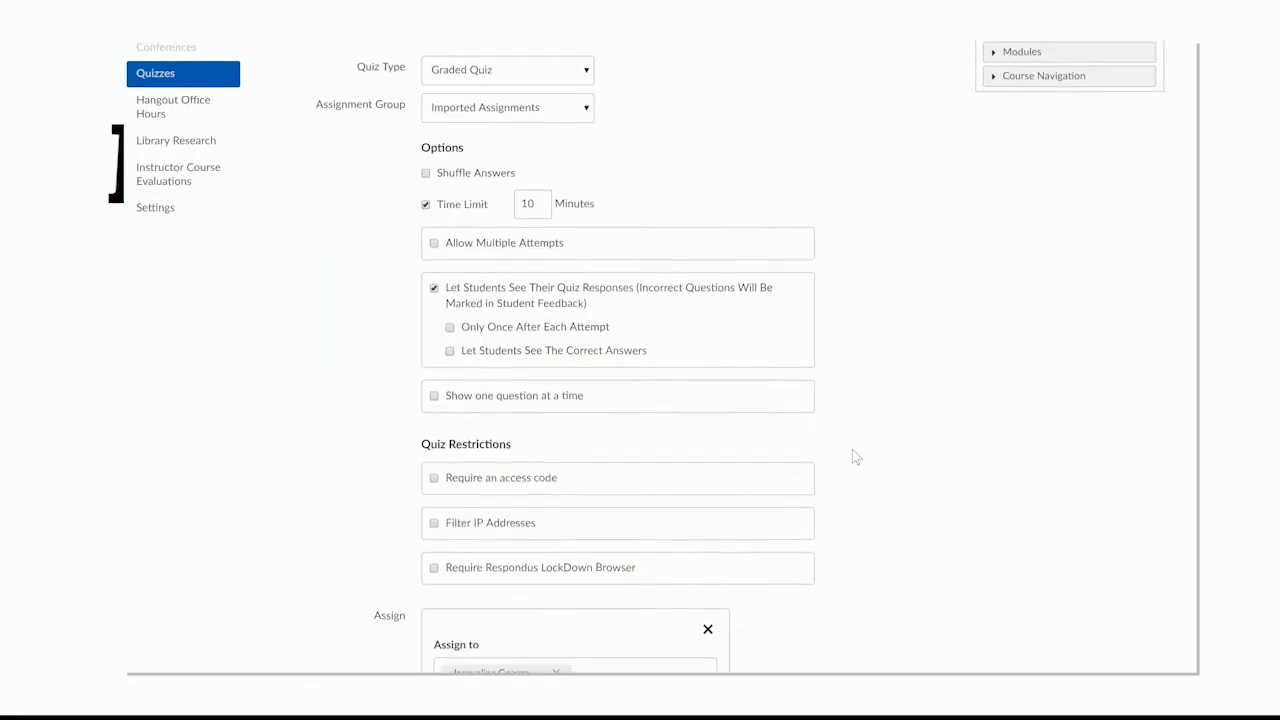
{"action": "scroll", "scroll_direction": "down", "scroll_amount": 3}
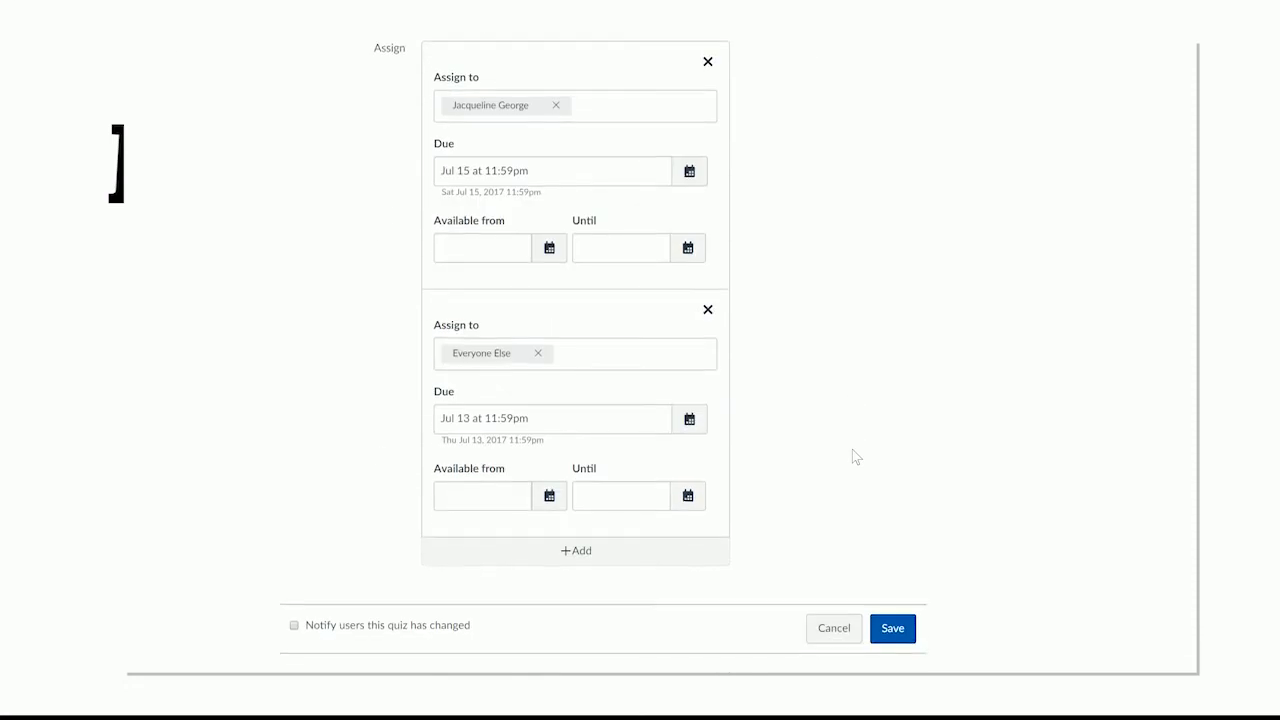
{"action": "left_click", "coordinate": [891, 628]}
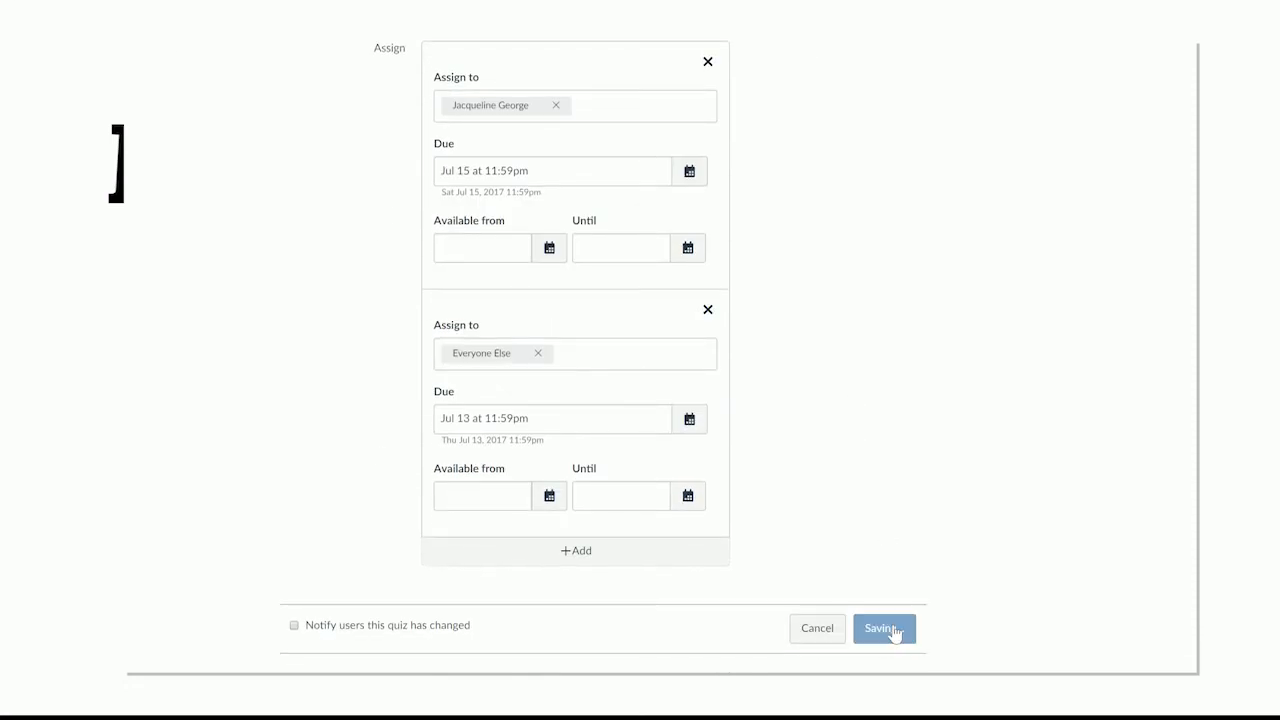
{"action": "left_click", "coordinate": [883, 628]}
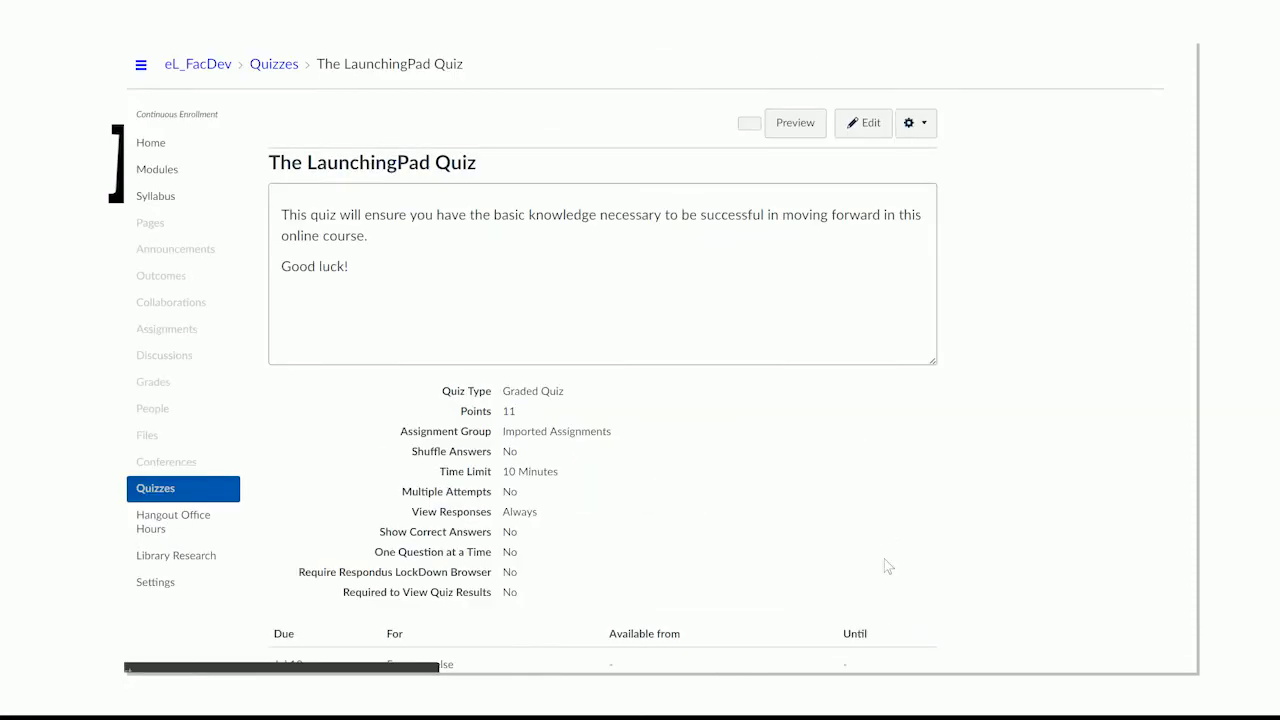
Step: Open the Moderate This Quiz page from the quiz's Related Items
{"action": "left_click", "coordinate": [748, 123]}
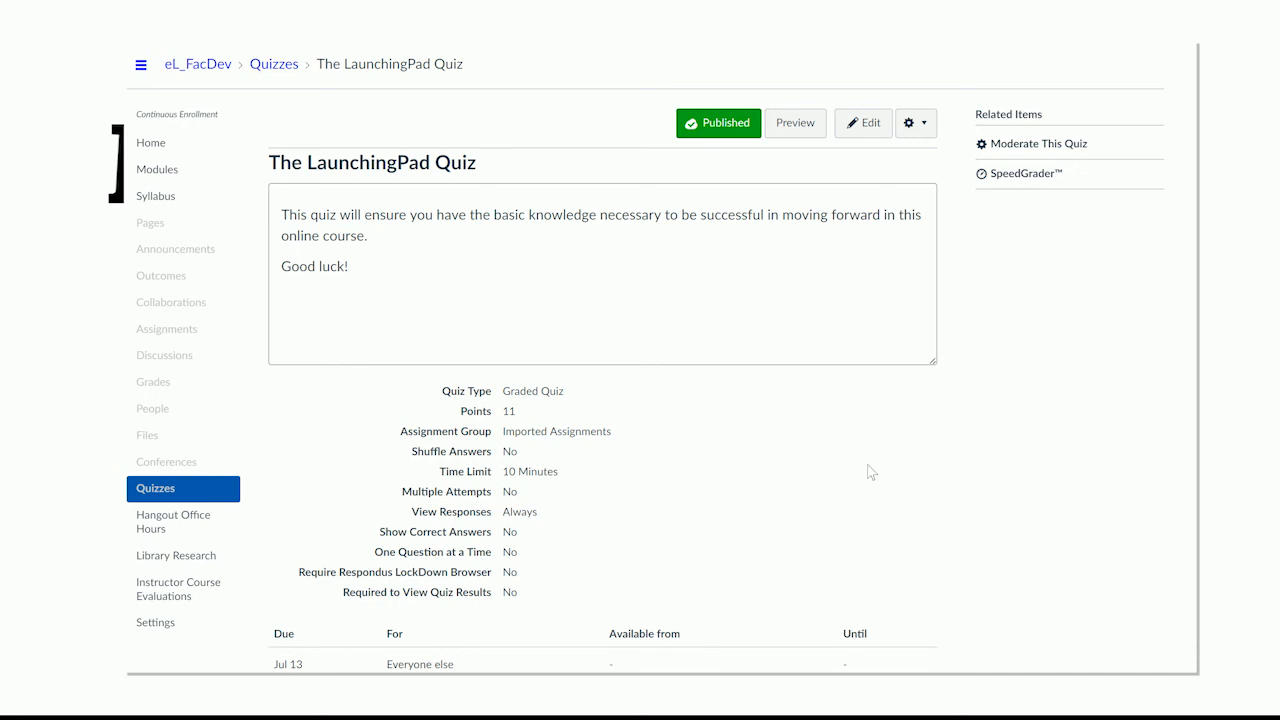
{"action": "mouse_move", "coordinate": [985, 330]}
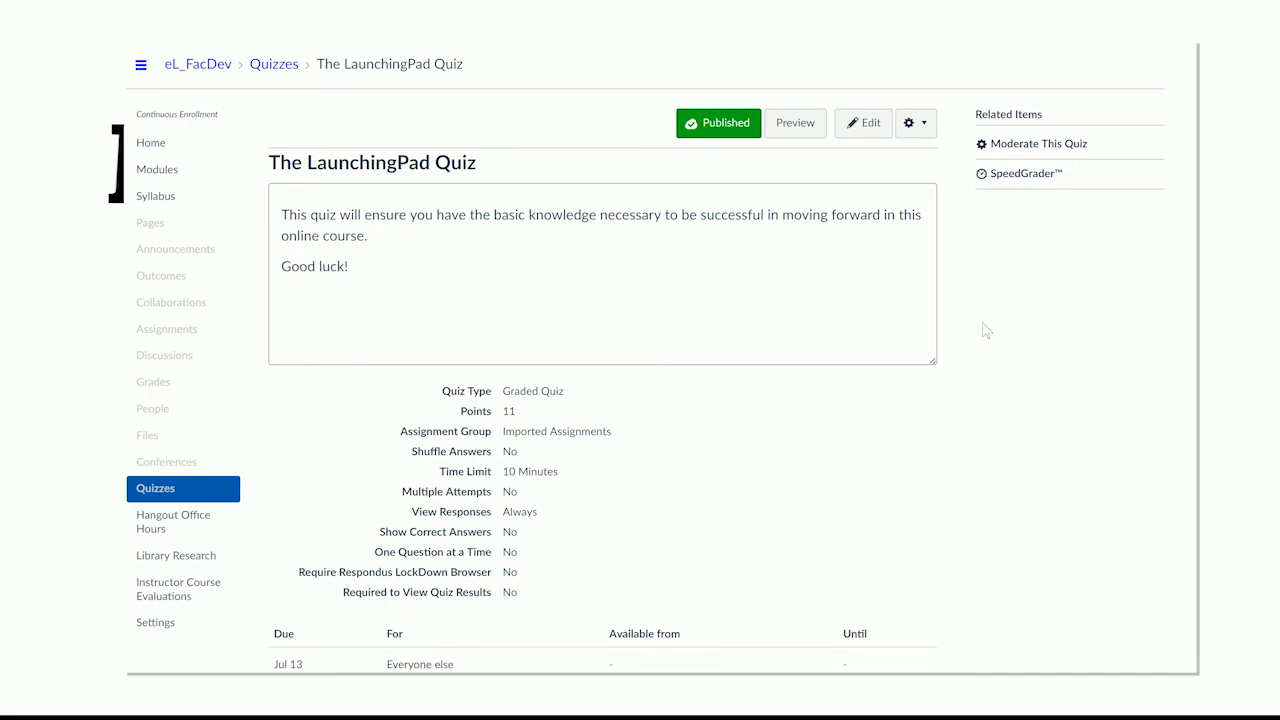
{"action": "mouse_move", "coordinate": [1040, 143]}
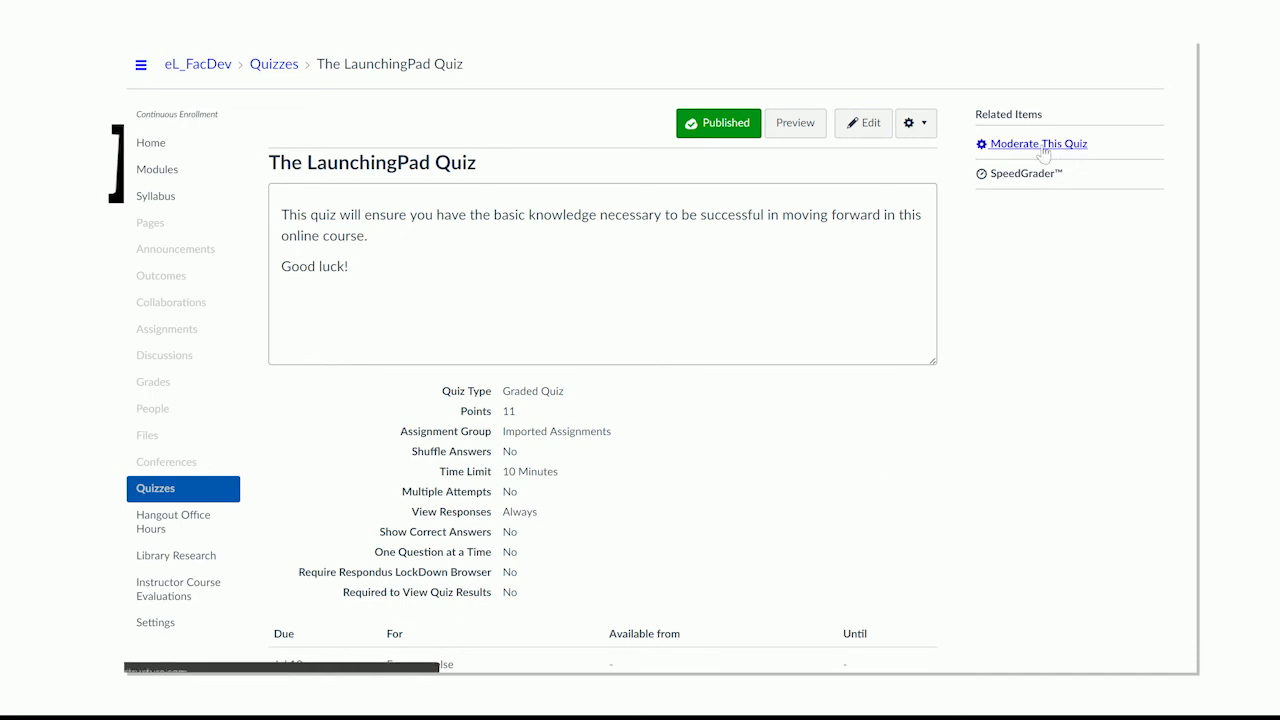
{"action": "left_click", "coordinate": [1037, 143]}
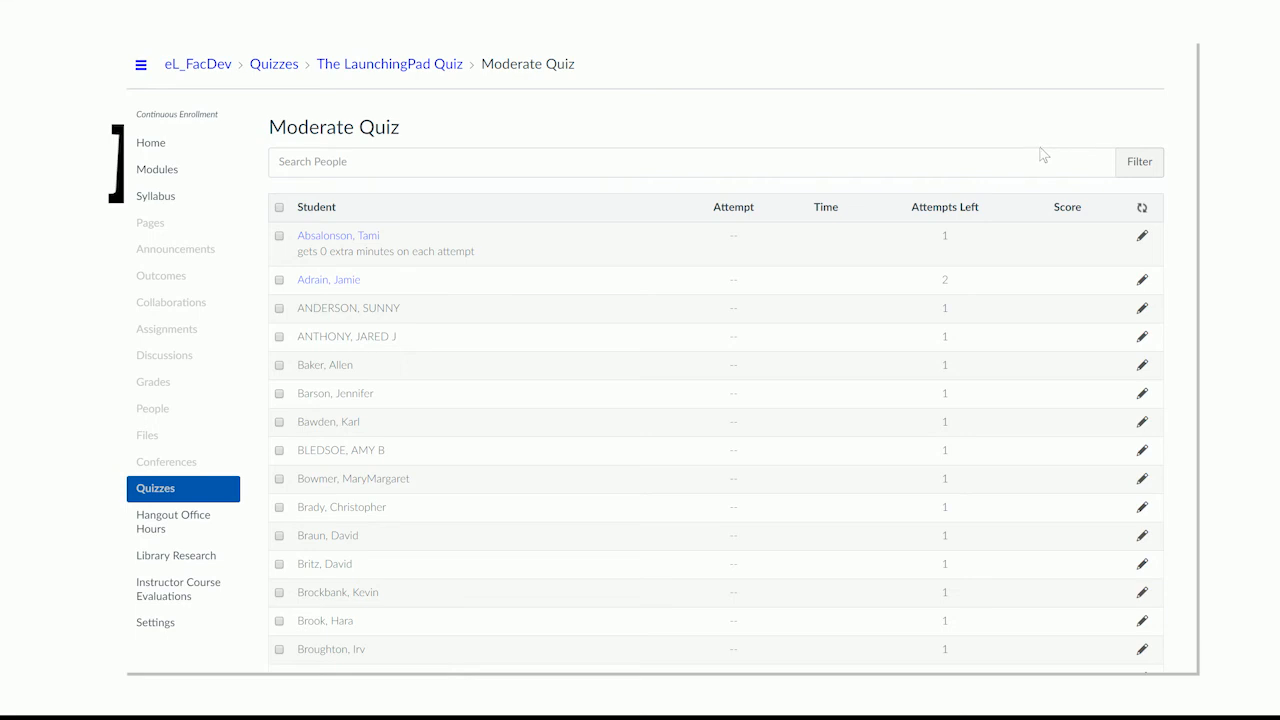
{"action": "mouse_move", "coordinate": [1108, 271]}
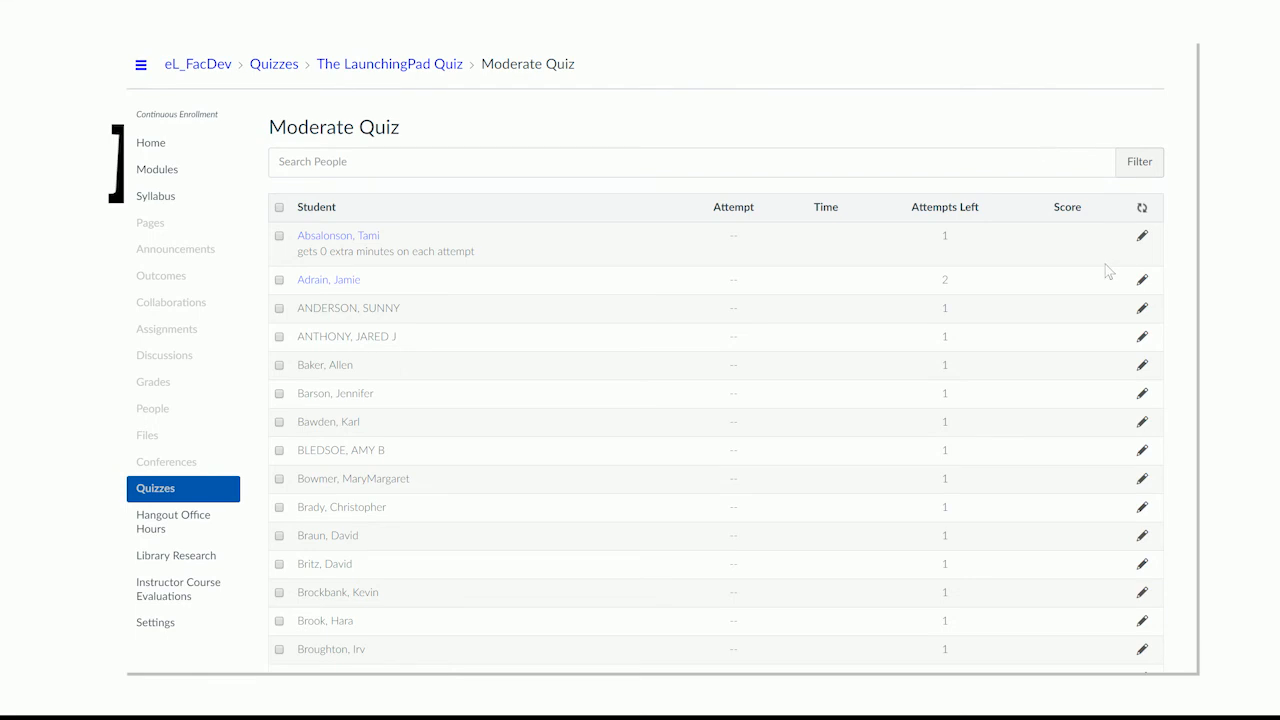
Step: Enter 10 extra minutes per attempt in the second student's extensions form
{"action": "left_click", "coordinate": [1142, 279]}
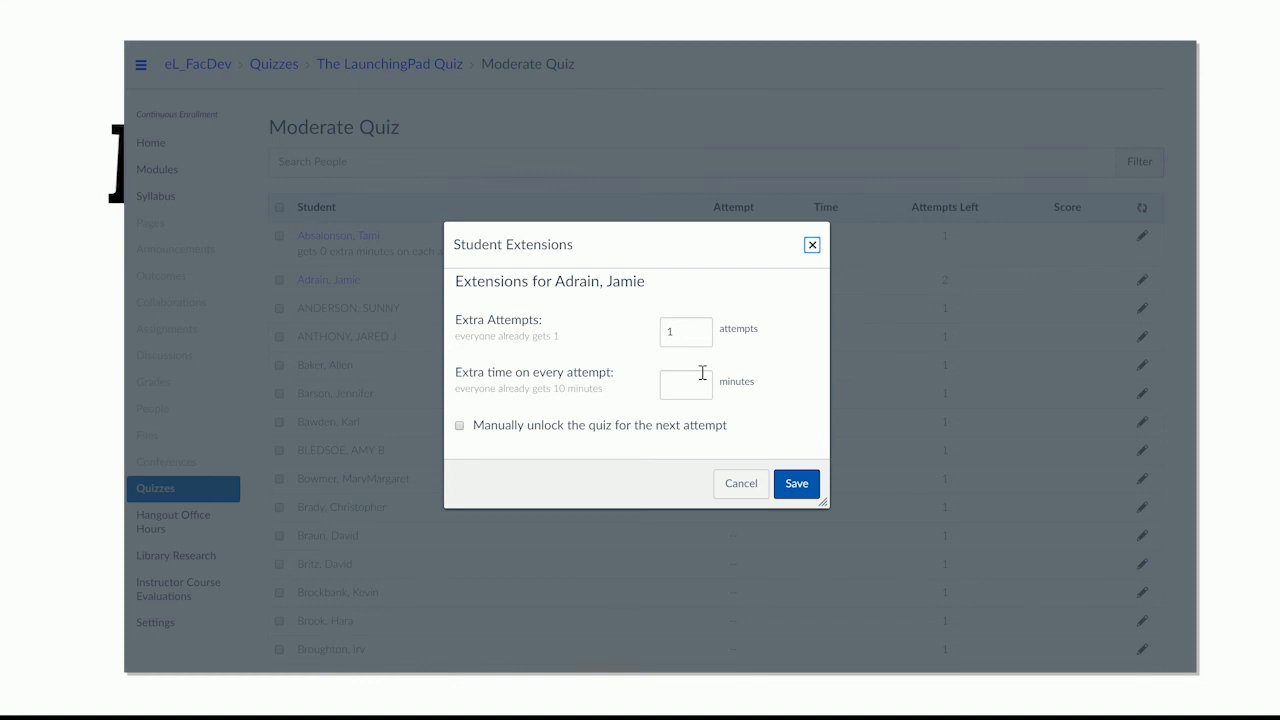
{"action": "mouse_move", "coordinate": [686, 385]}
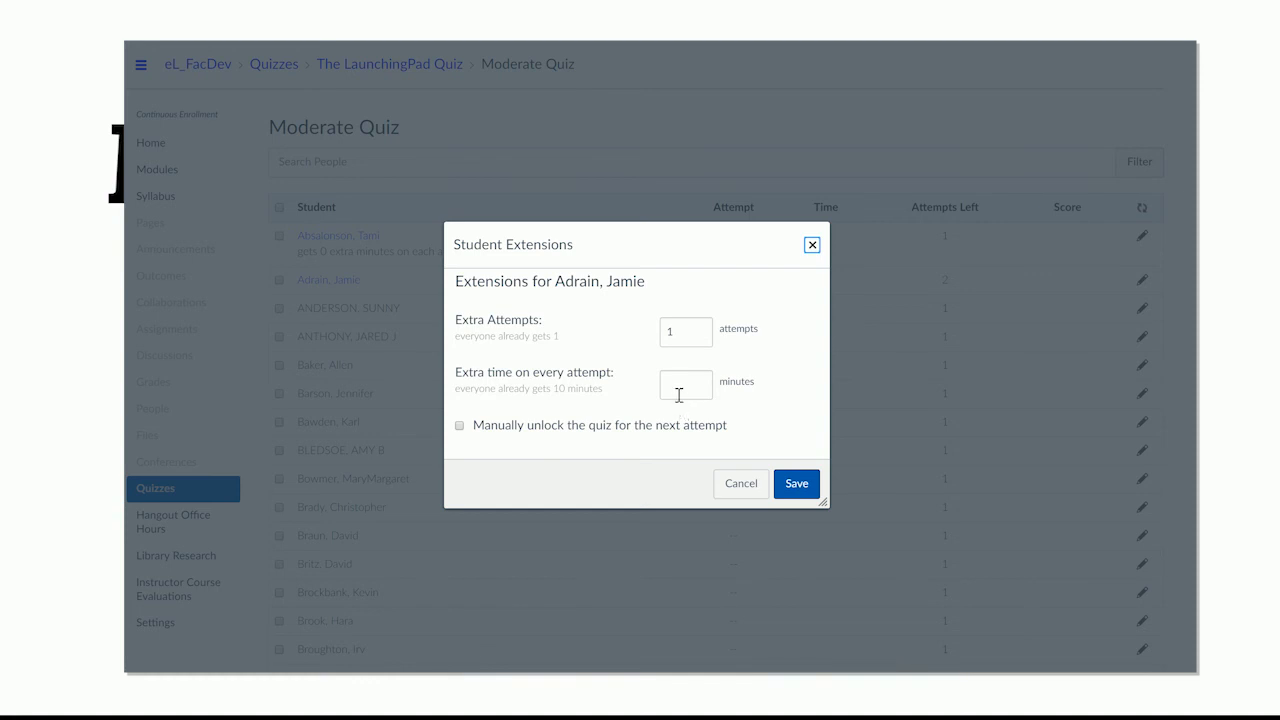
{"action": "left_click", "coordinate": [685, 386]}
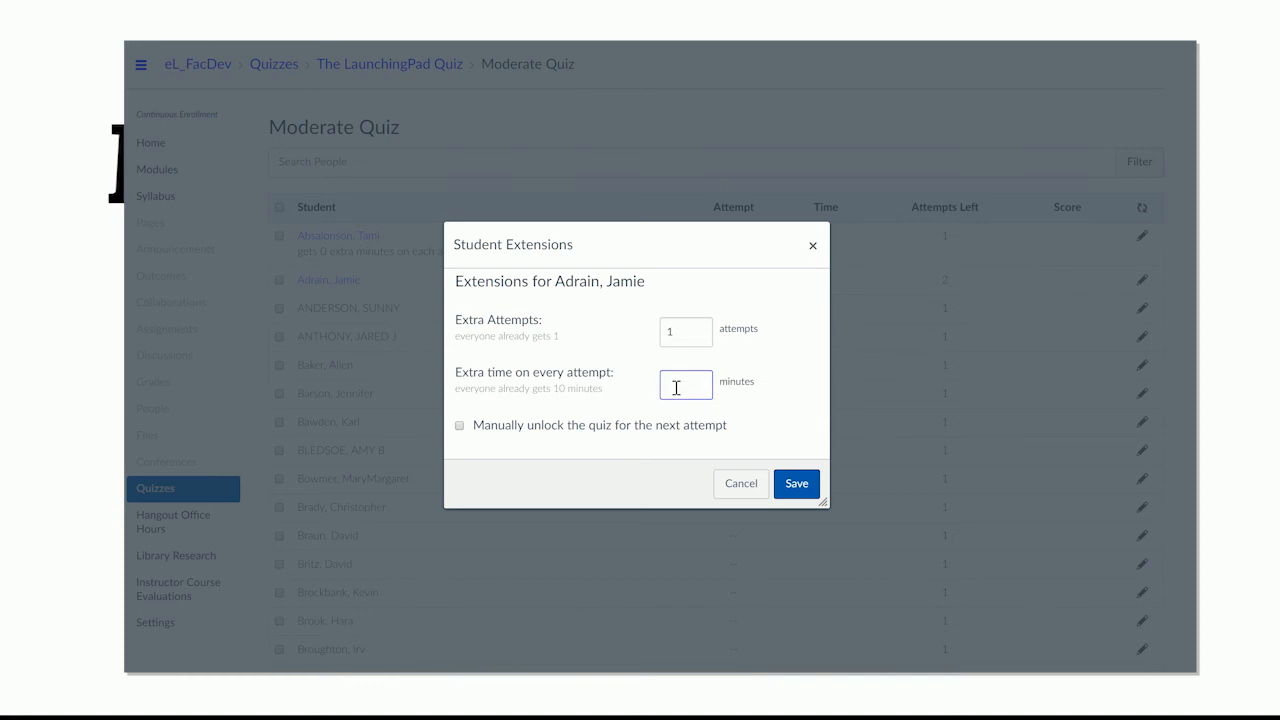
{"action": "type", "text": "10"}
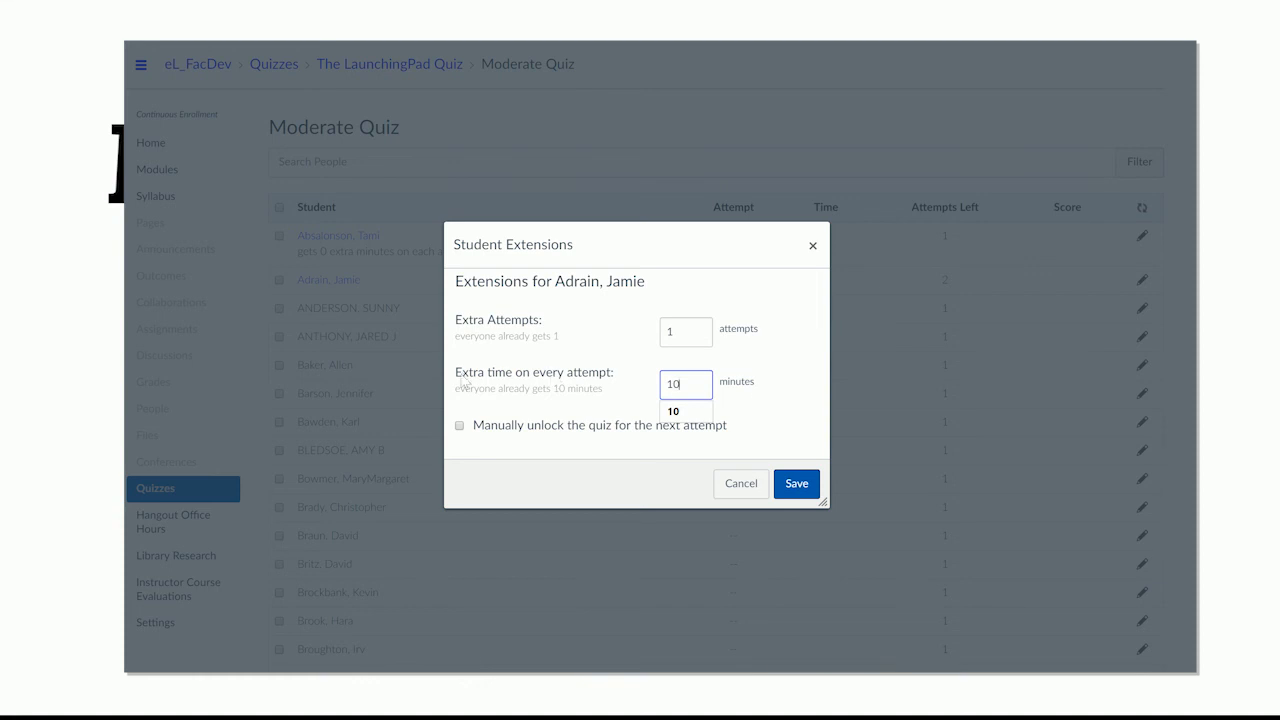
{"action": "mouse_move", "coordinate": [537, 410]}
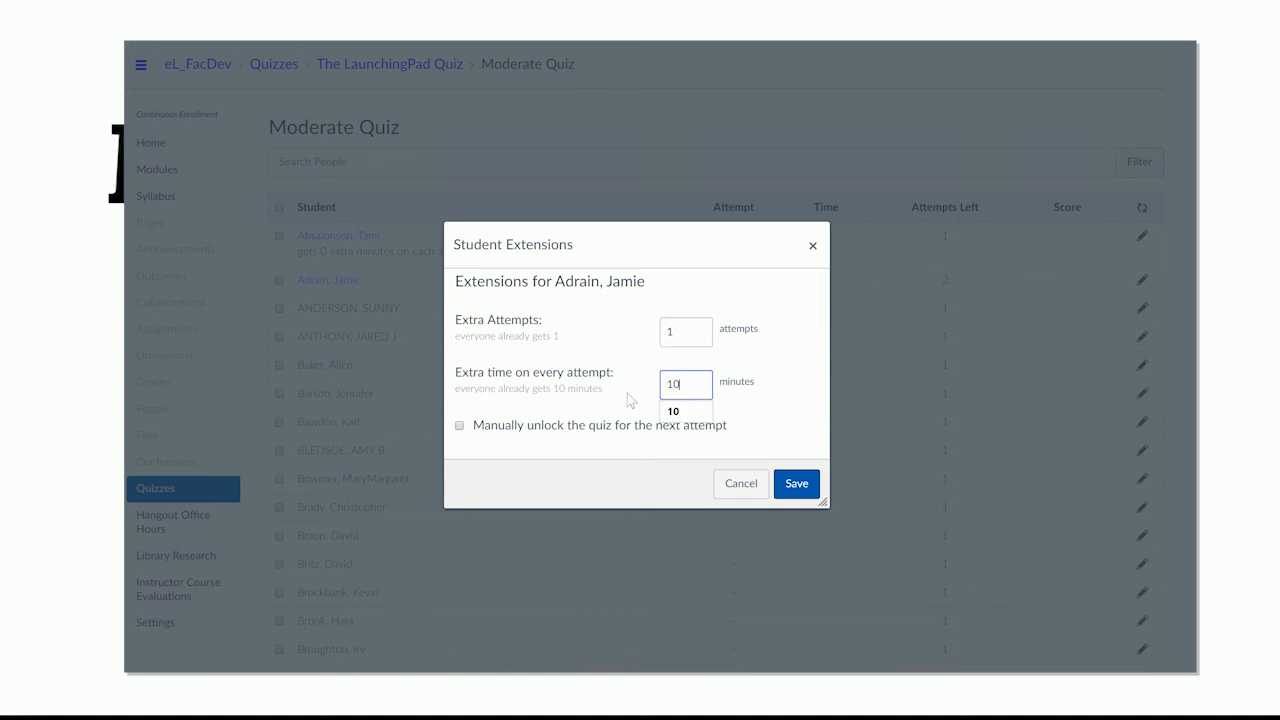
{"action": "mouse_move", "coordinate": [783, 447]}
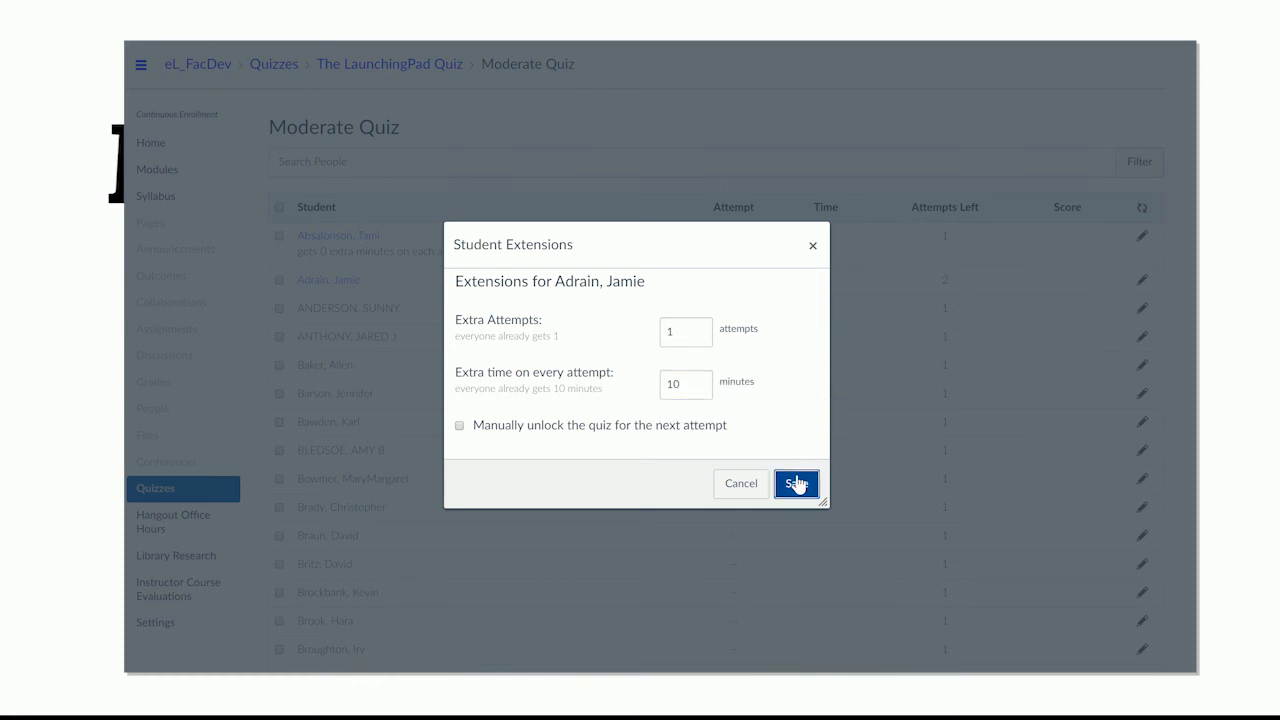
Step: Save the second student's extension: 10 extra minutes per attempt, 2 attempts left
{"action": "left_click", "coordinate": [796, 483]}
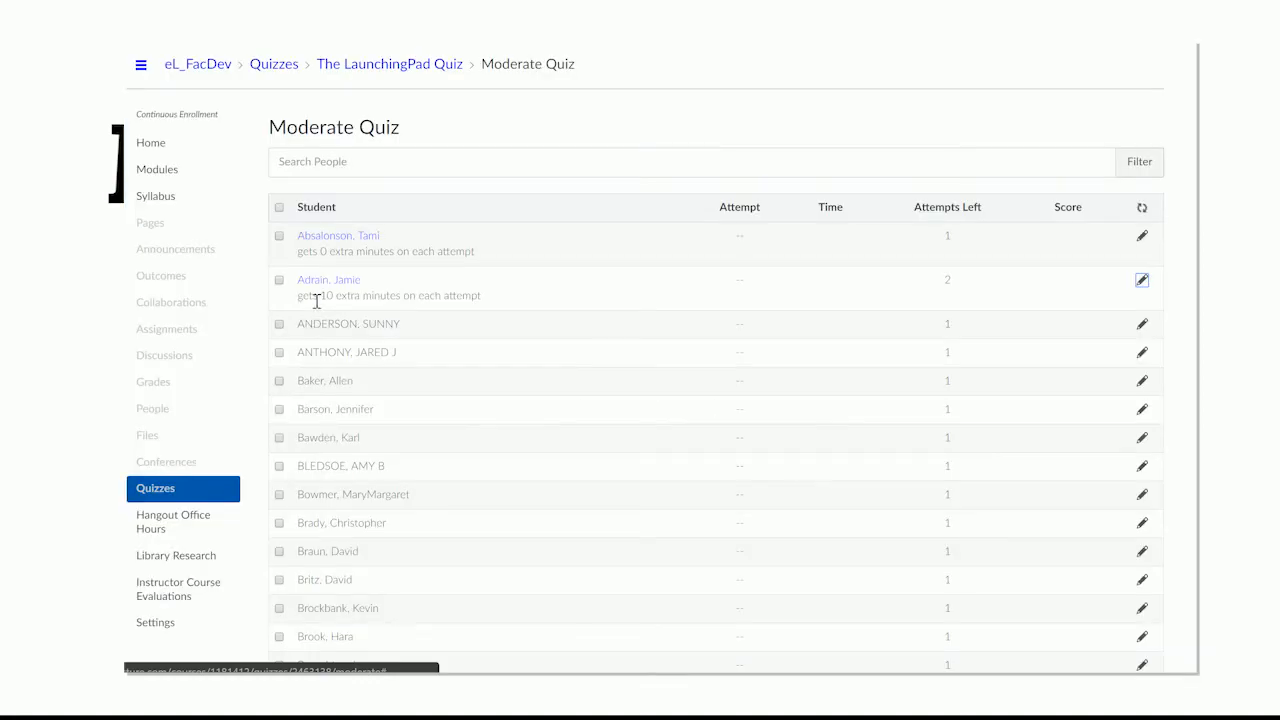
{"action": "mouse_move", "coordinate": [378, 313]}
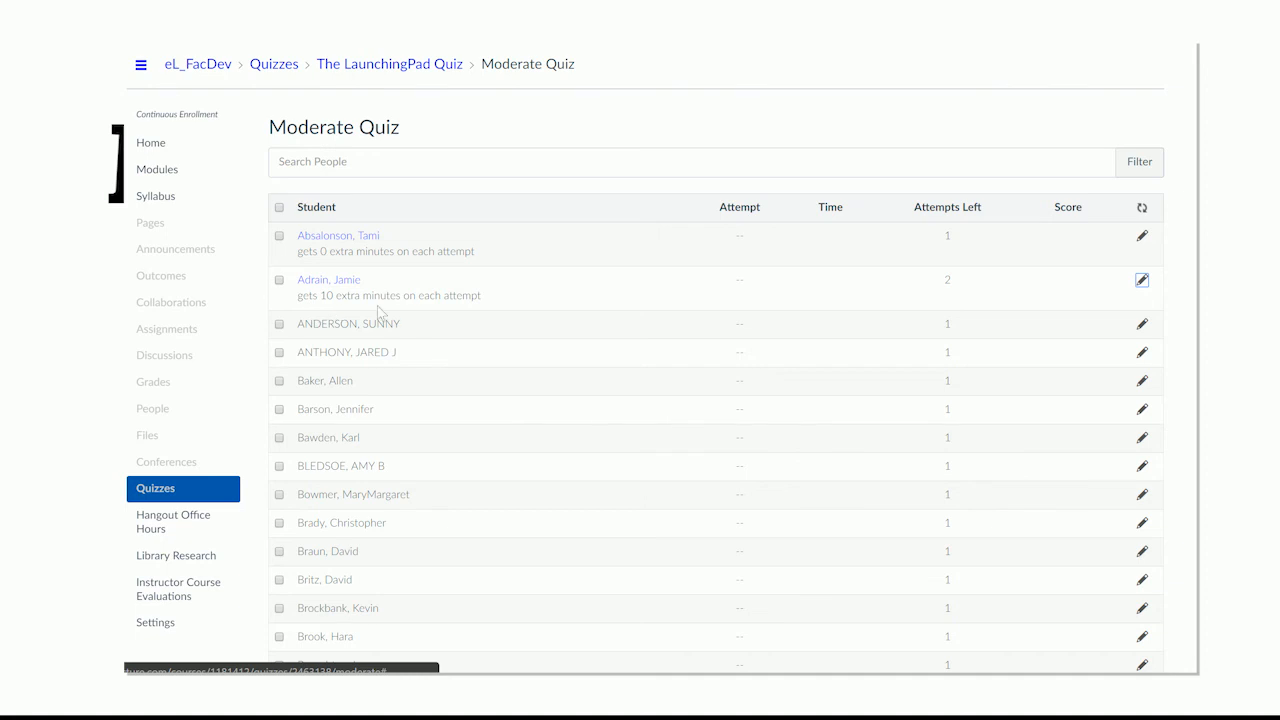
{"action": "mouse_move", "coordinate": [957, 281]}
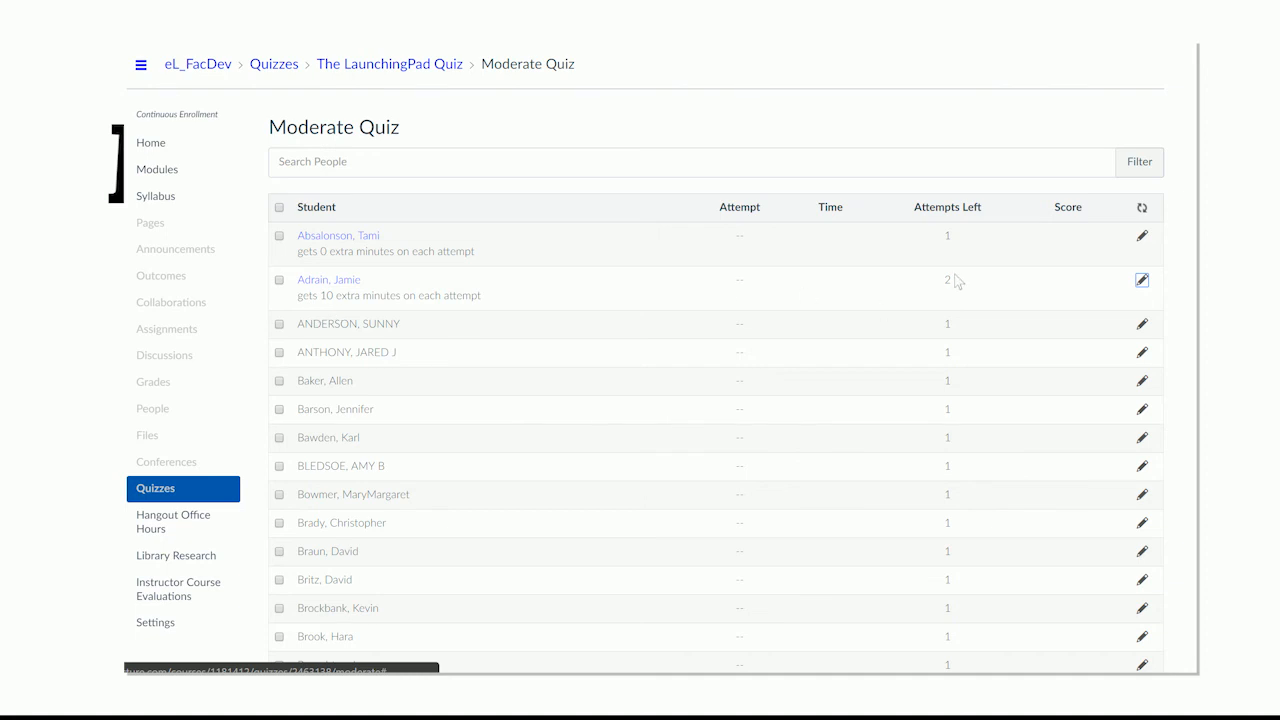